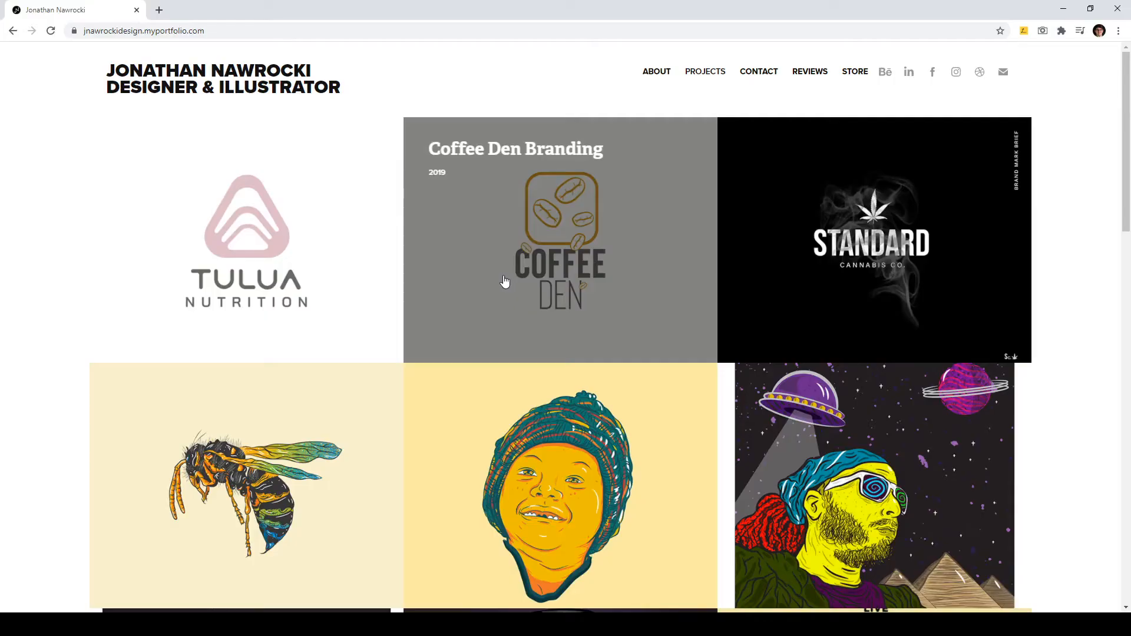
{"action": "mouse_move", "coordinate": [403, 67]}
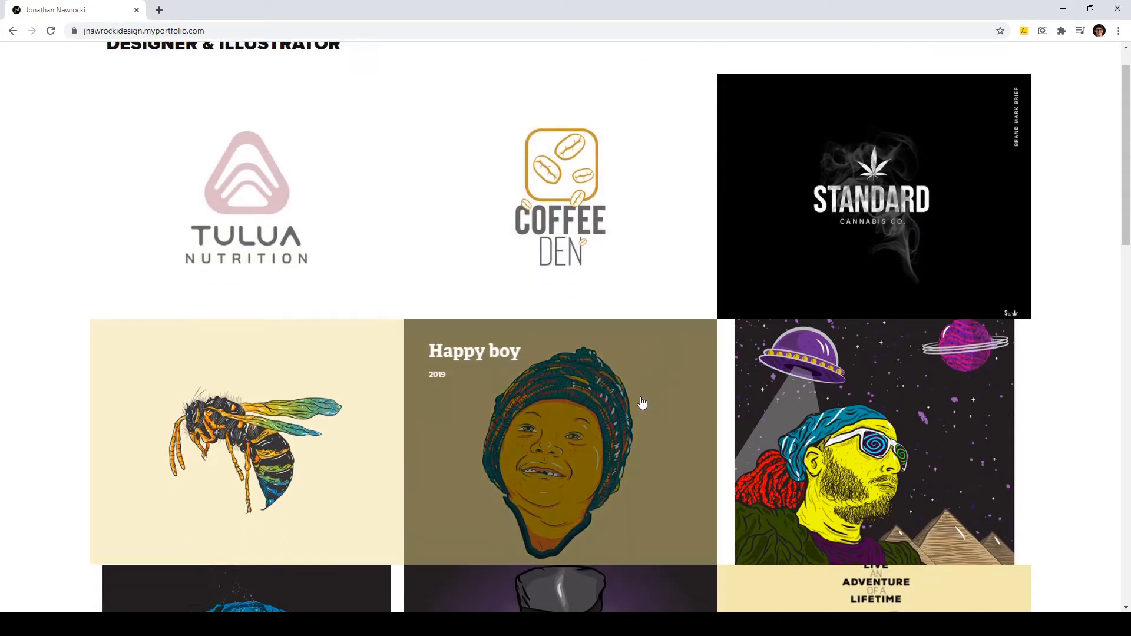
Step: Scroll the Adobe Portfolio grid down to the skull, top-hat cat and camper trailer illustrations
{"action": "scroll", "scroll_direction": "down", "scroll_amount": 3}
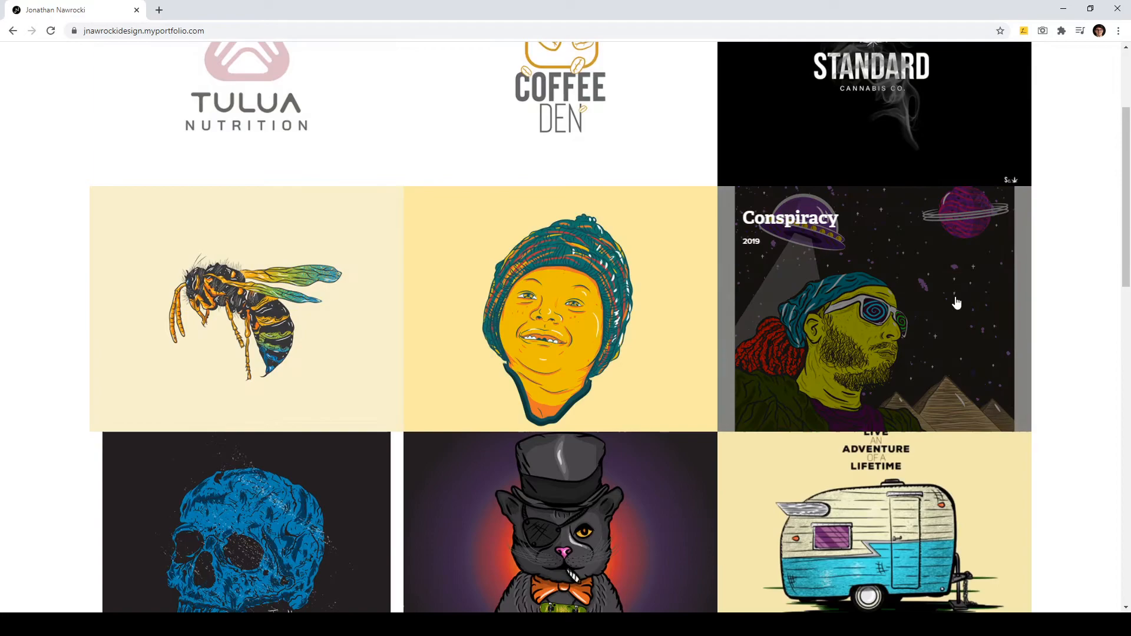
{"action": "scroll", "scroll_direction": "down", "scroll_amount": 3}
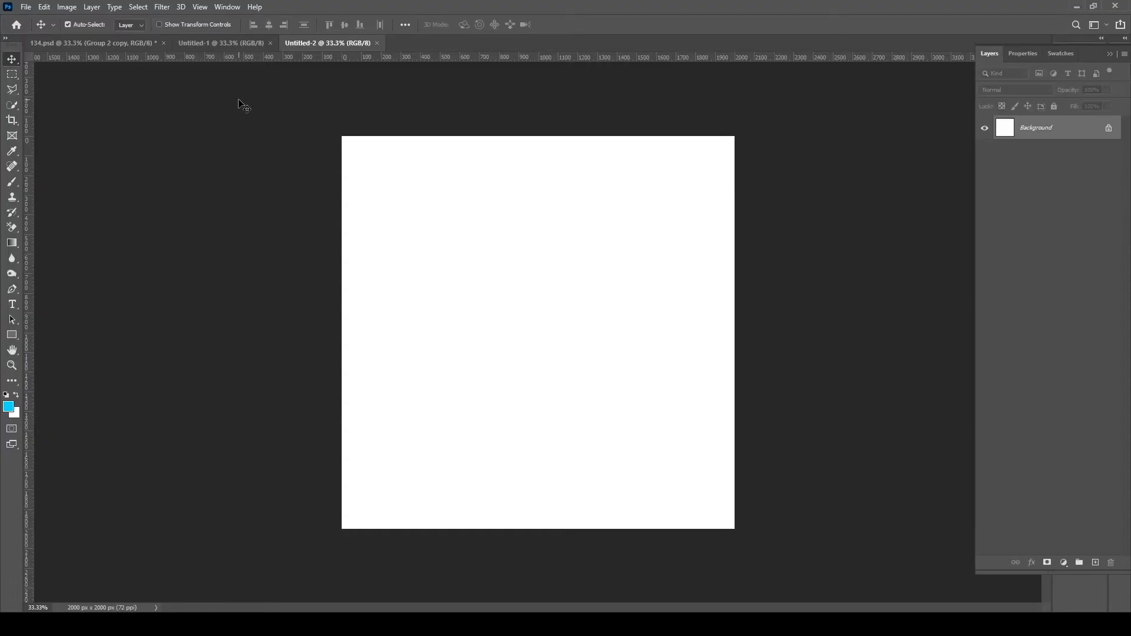
Step: Add a black Solid Color fill layer to the new square document
{"action": "left_click", "coordinate": [93, 42]}
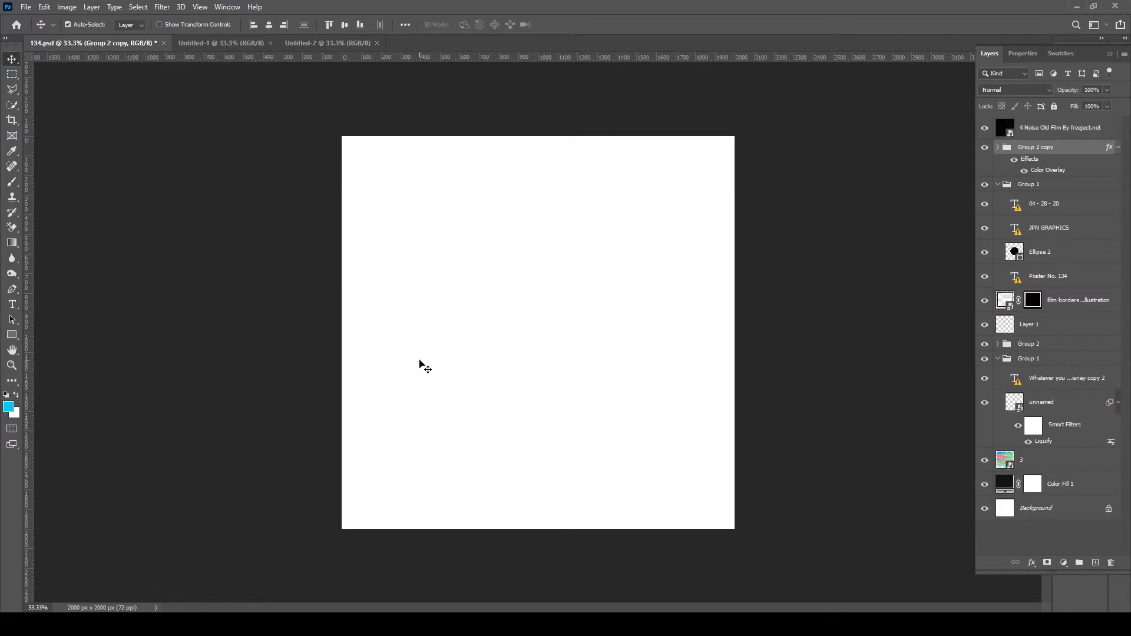
{"action": "left_click", "coordinate": [1060, 128]}
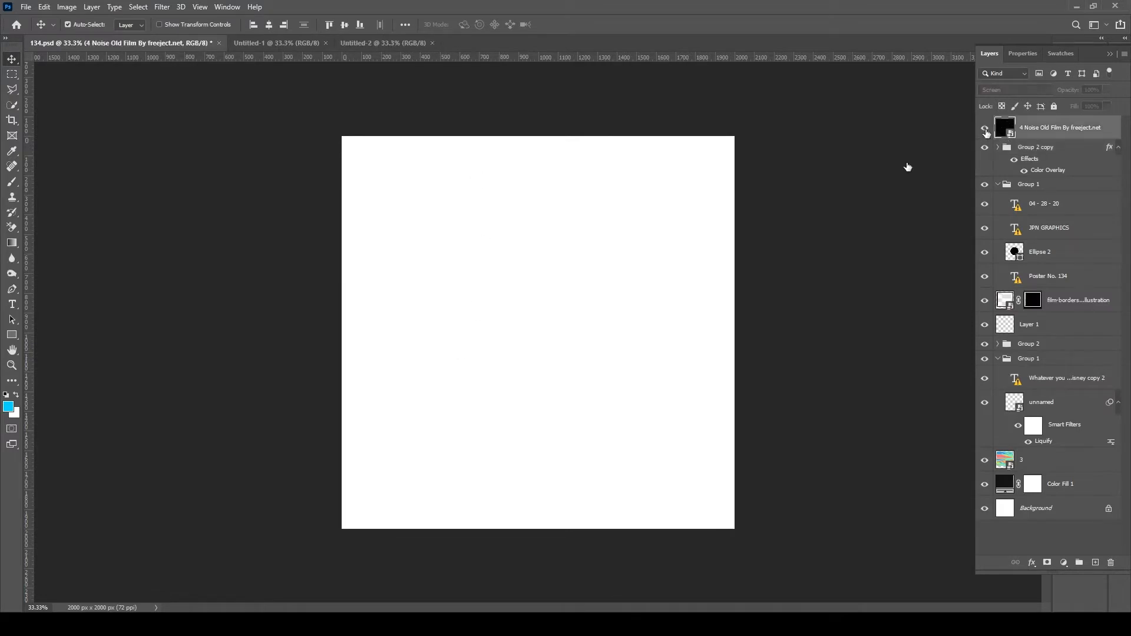
{"action": "left_click", "coordinate": [319, 42]}
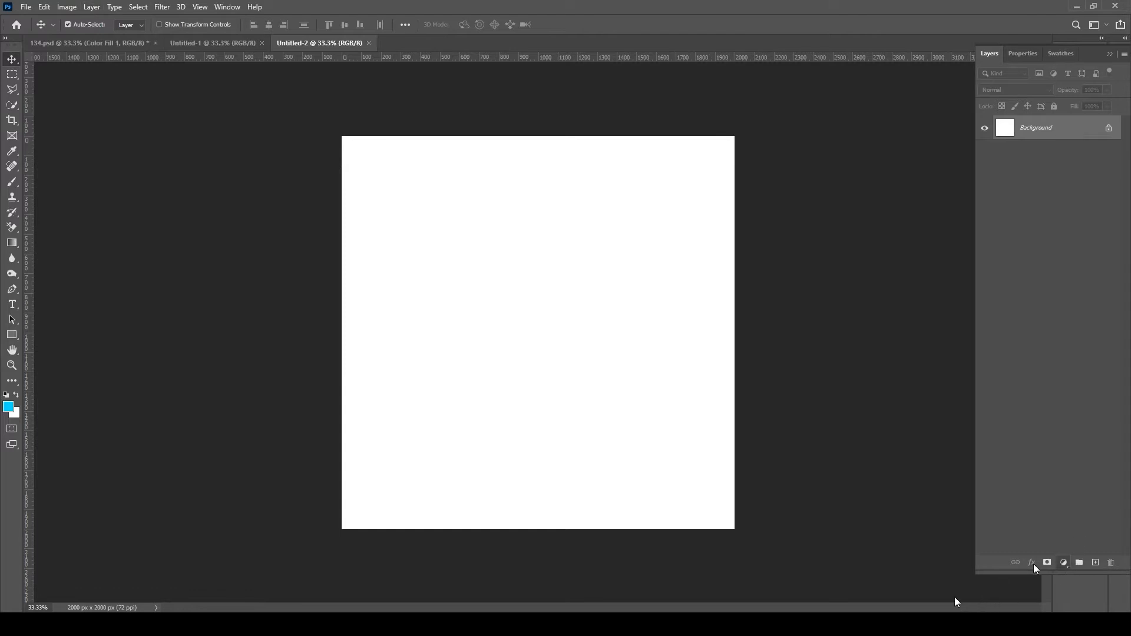
{"action": "left_click", "coordinate": [1063, 563]}
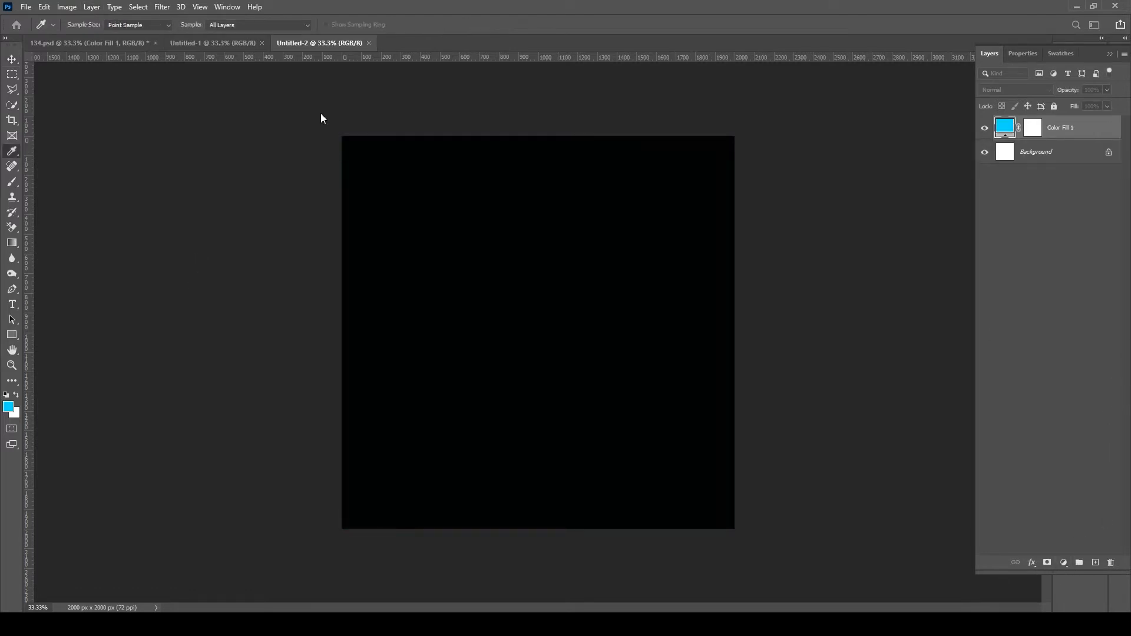
Step: Copy holographic texture layer 3 from 134.psd into the new document
{"action": "left_click", "coordinate": [79, 42]}
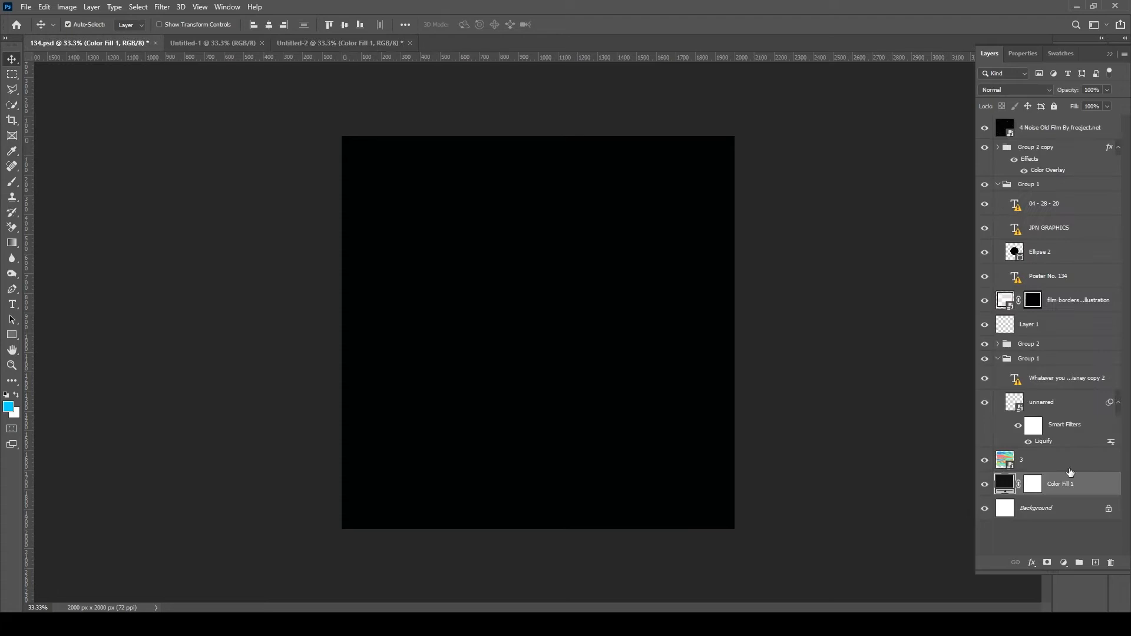
{"action": "left_click", "coordinate": [1042, 459]}
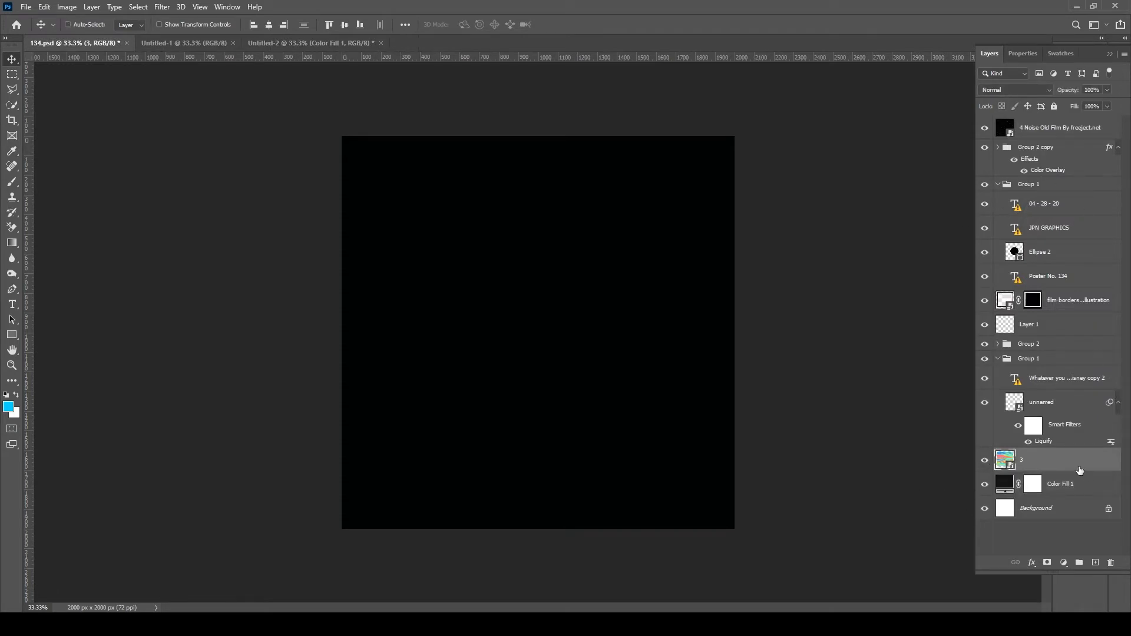
{"action": "left_click", "coordinate": [296, 43]}
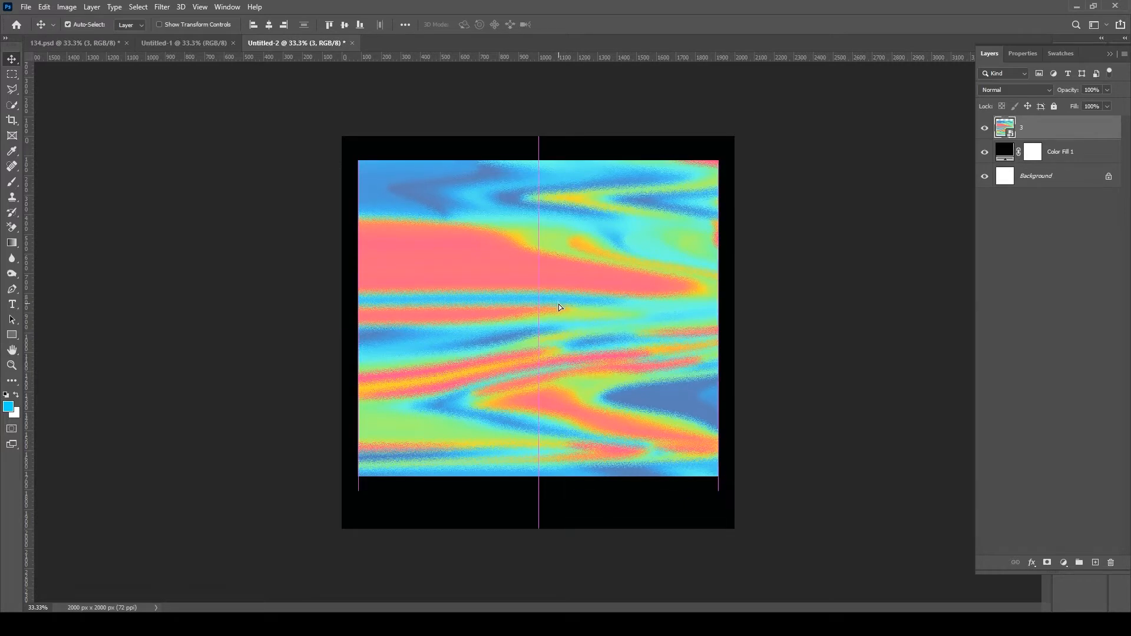
{"action": "left_click", "coordinate": [69, 43]}
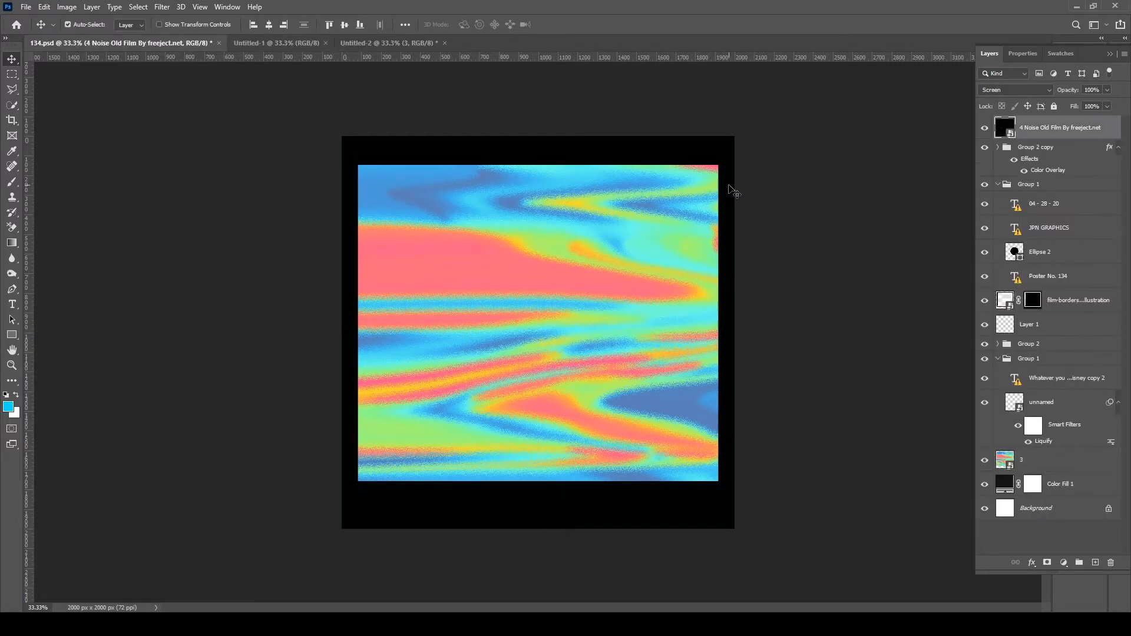
{"action": "left_click", "coordinate": [1035, 147]}
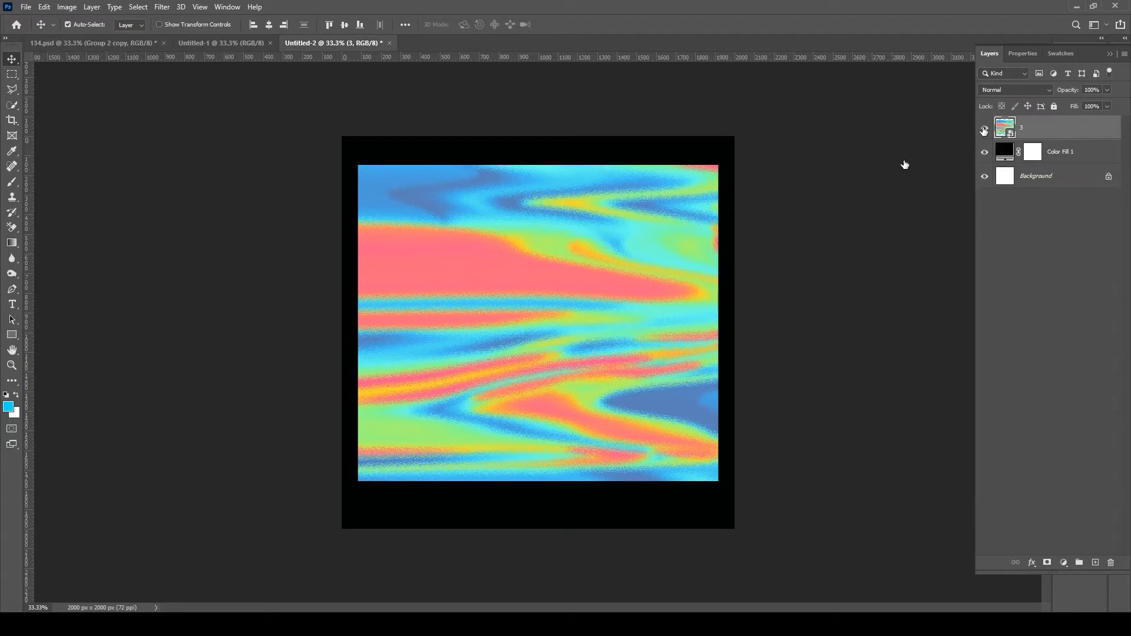
Step: Copy the quote group and liquified globe from 134.psd, renaming the globe GLOBE
{"action": "left_click", "coordinate": [984, 131]}
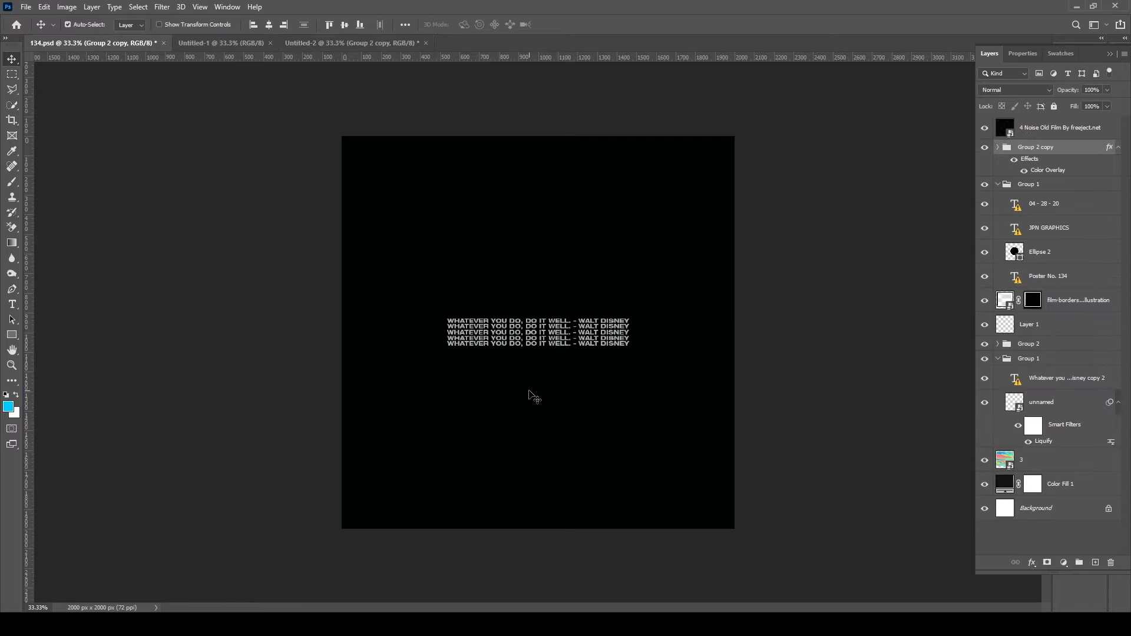
{"action": "mouse_move", "coordinate": [590, 424]}
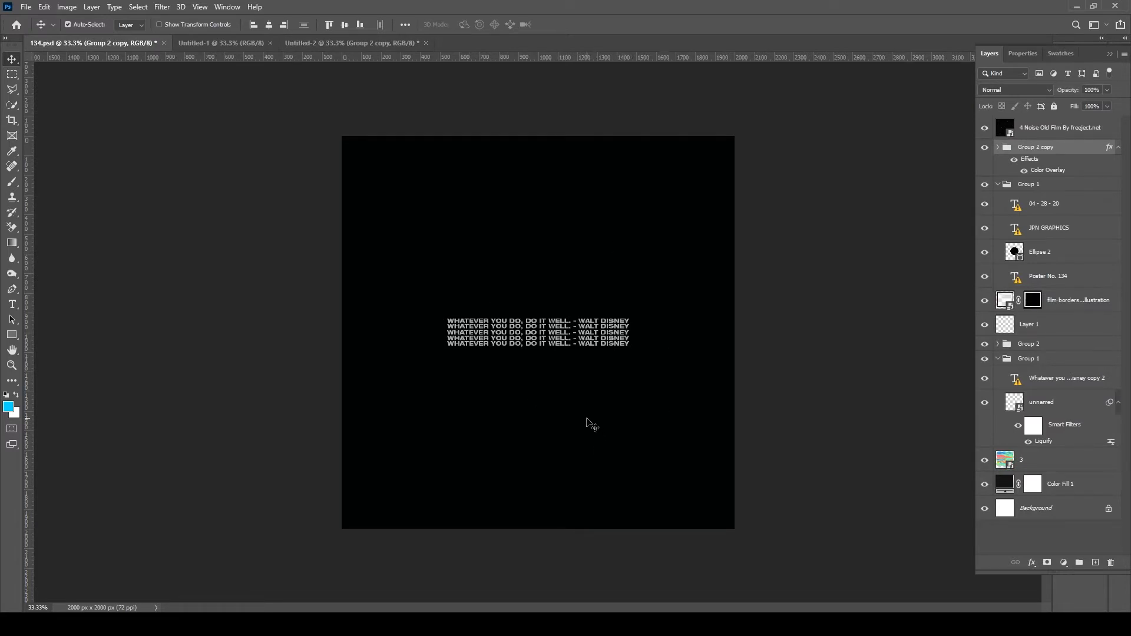
{"action": "left_click", "coordinate": [1040, 402]}
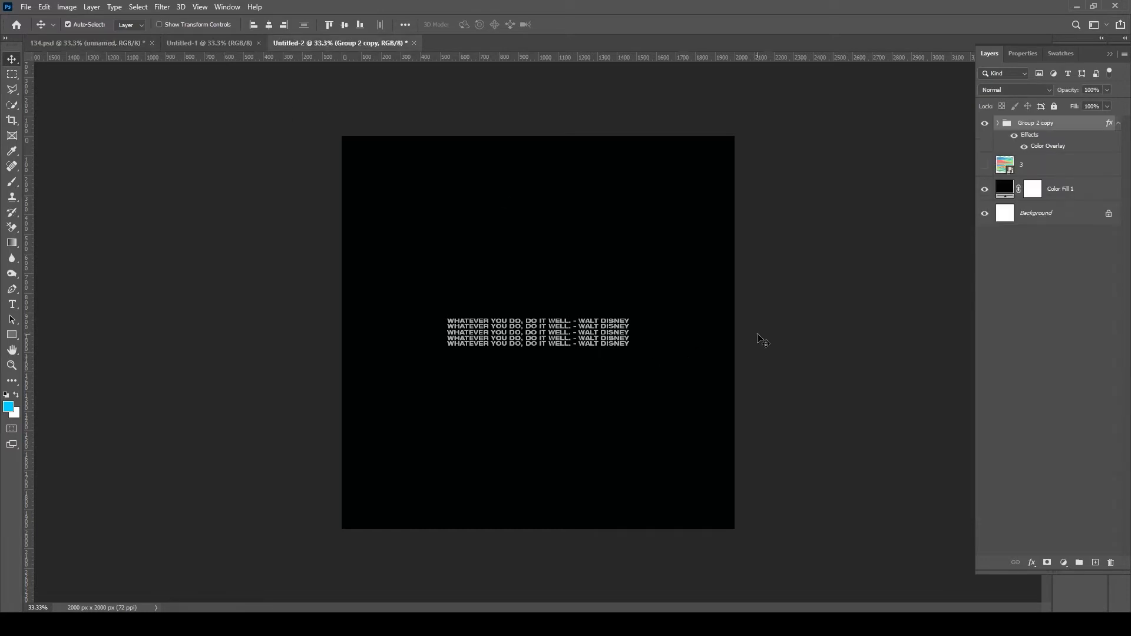
{"action": "left_click", "coordinate": [984, 165]}
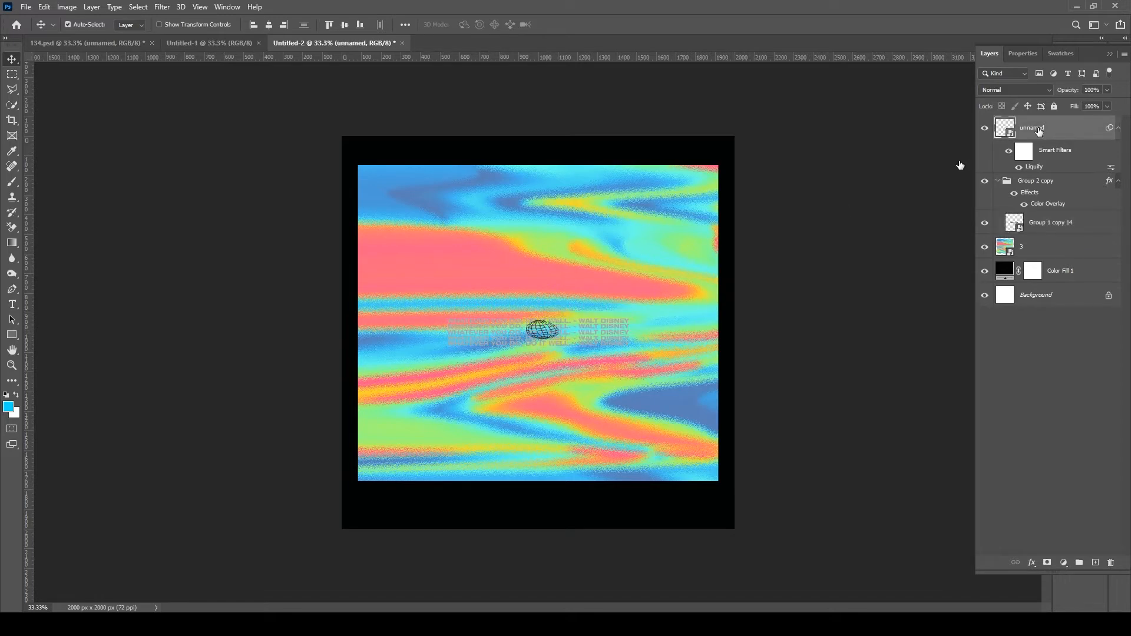
{"action": "double_click", "coordinate": [1032, 128]}
{"action": "type", "text": "GLOBE"}
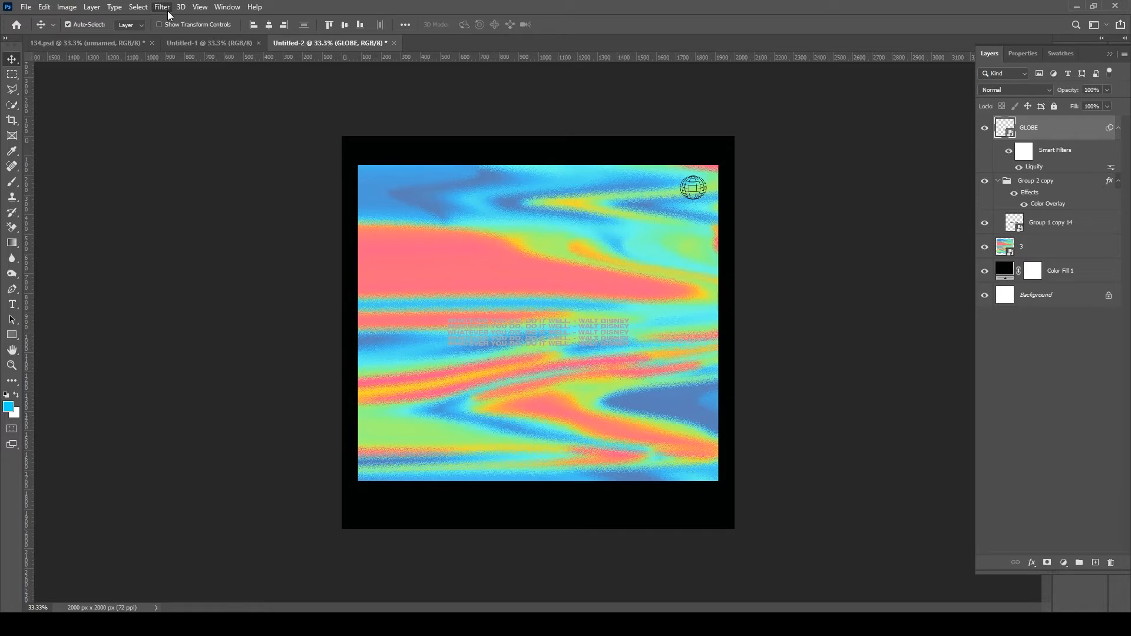
{"action": "mouse_move", "coordinate": [192, 171]}
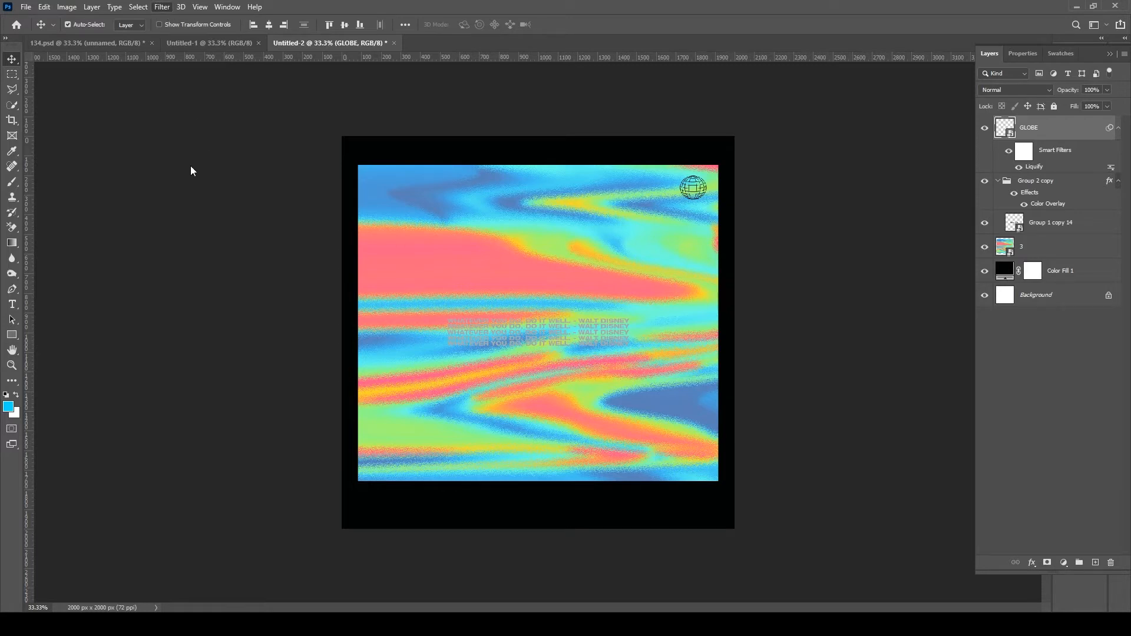
{"action": "mouse_move", "coordinate": [205, 209]}
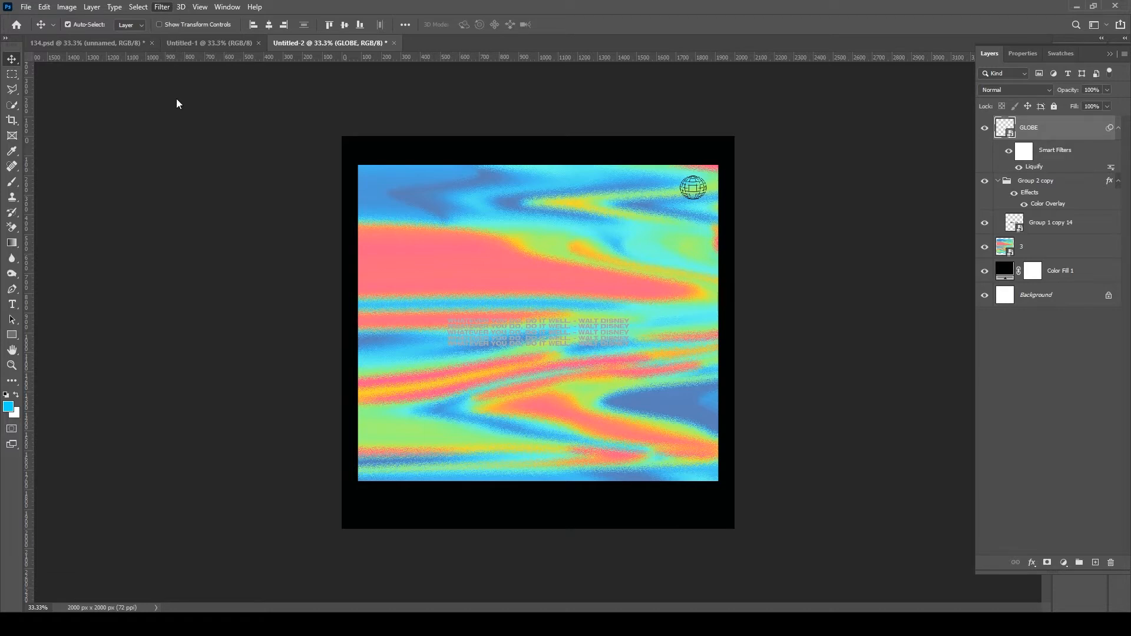
{"action": "mouse_move", "coordinate": [642, 259]}
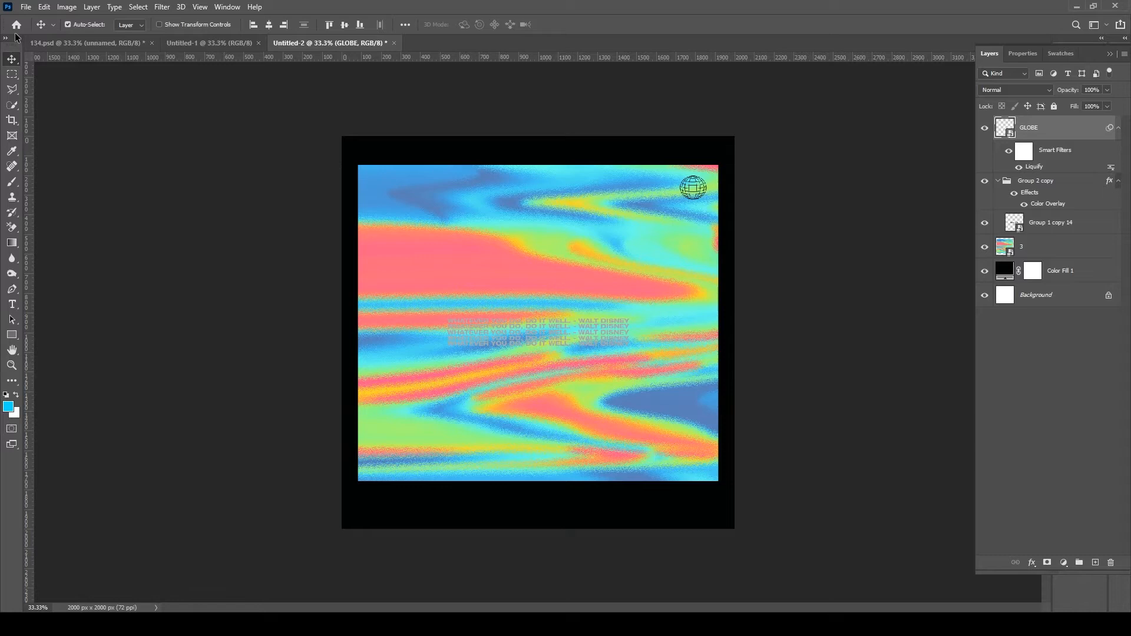
{"action": "mouse_move", "coordinate": [676, 80]}
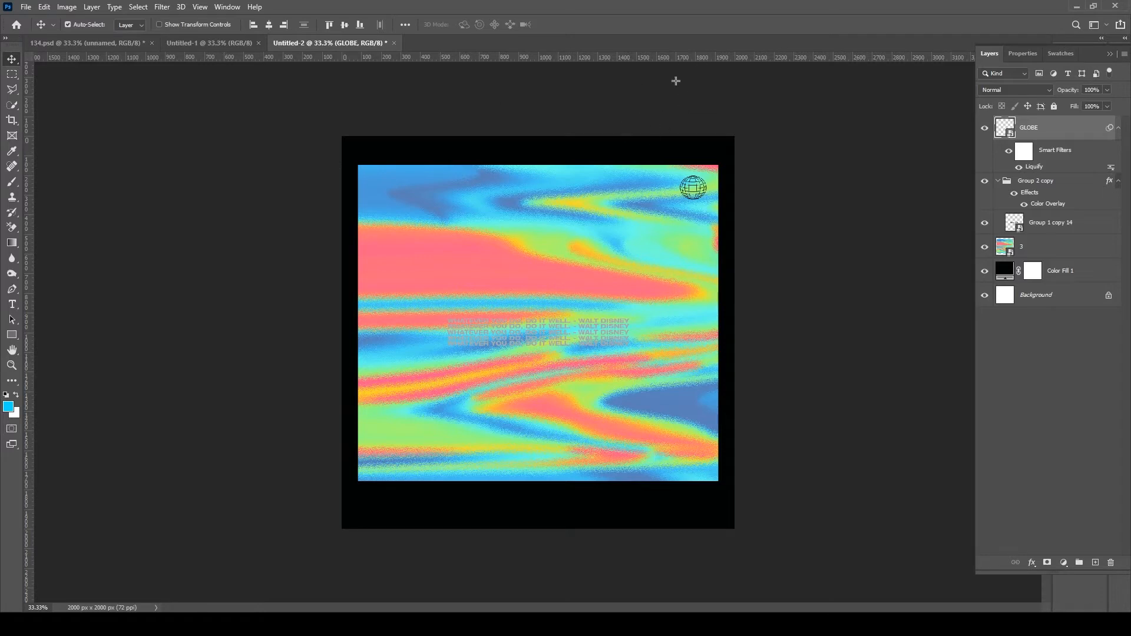
{"action": "mouse_move", "coordinate": [685, 119]}
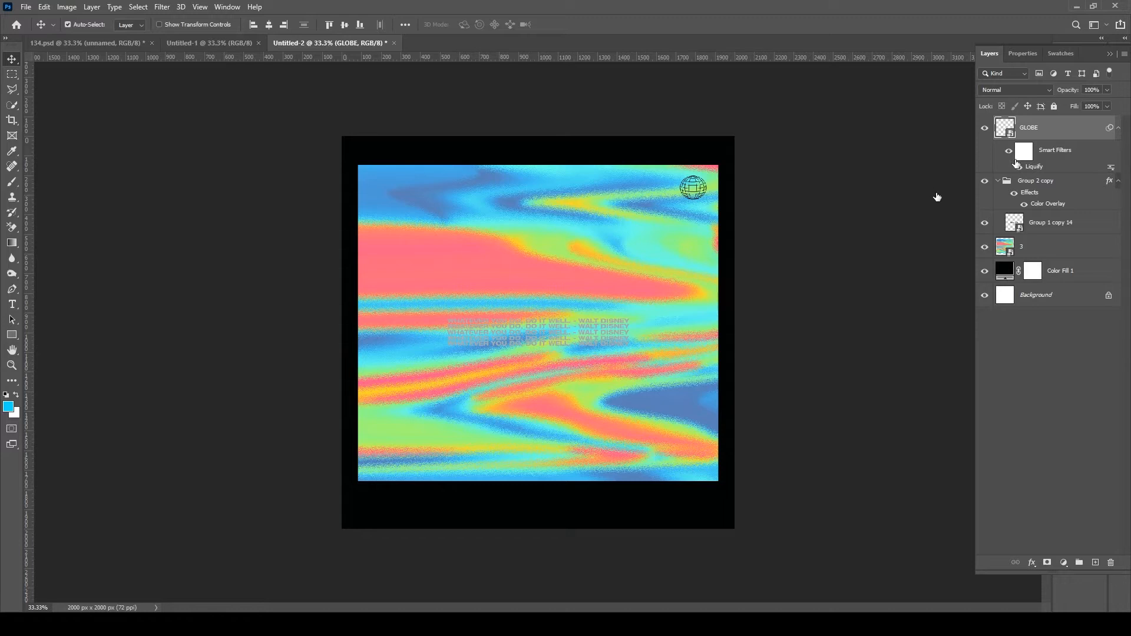
Step: Bring the quote group over from 134.psd and commit its transform
{"action": "left_click", "coordinate": [87, 43]}
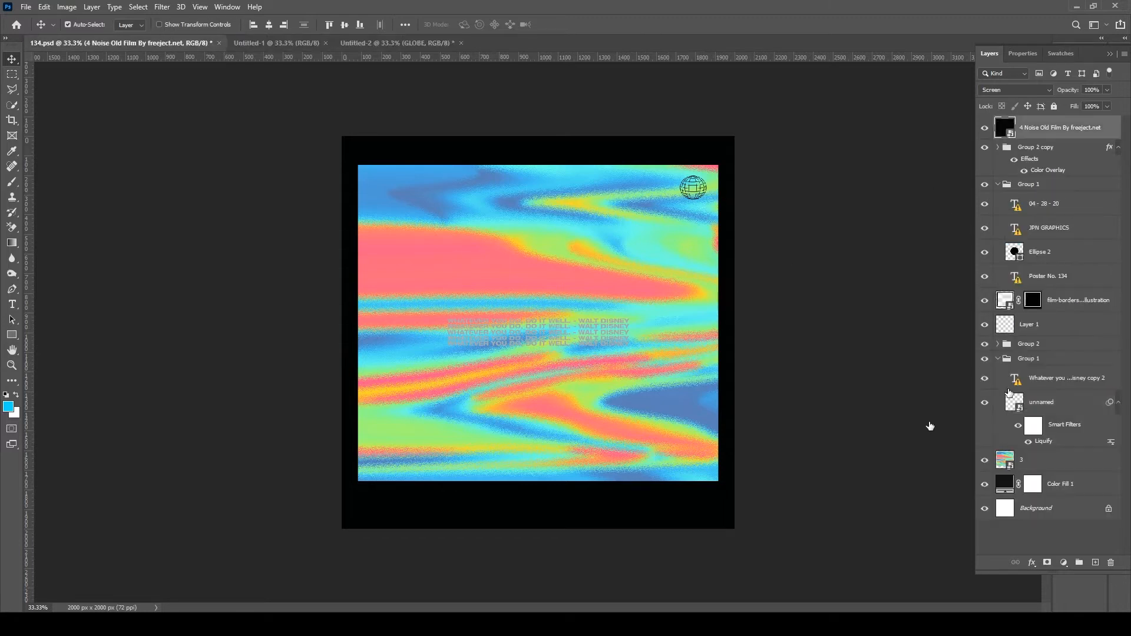
{"action": "left_click", "coordinate": [1067, 377]}
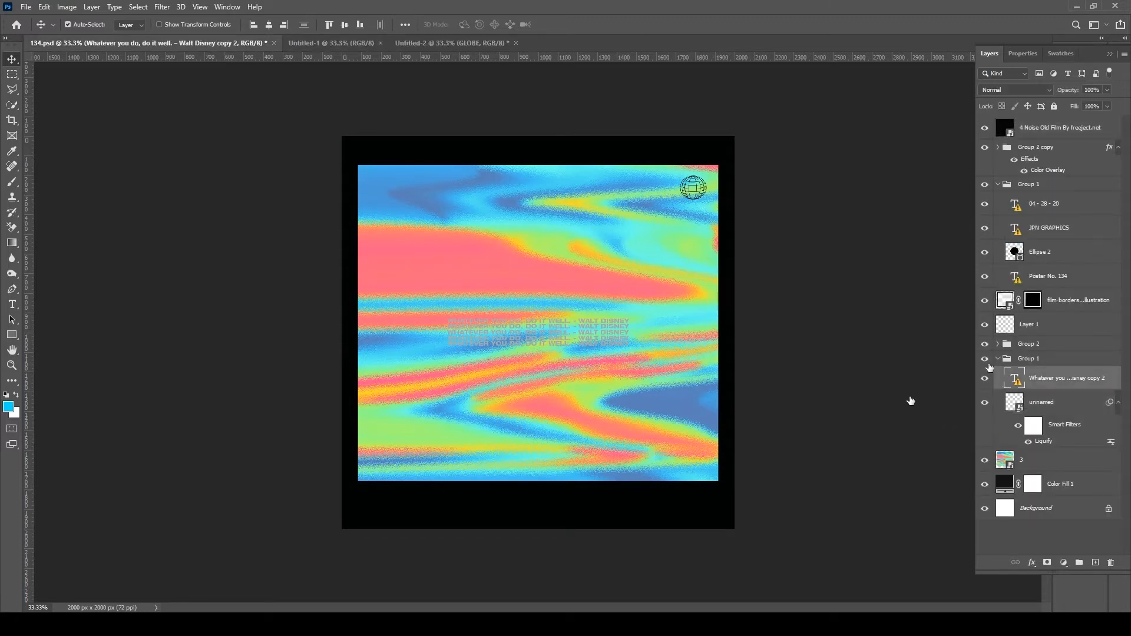
{"action": "left_click", "coordinate": [1029, 359]}
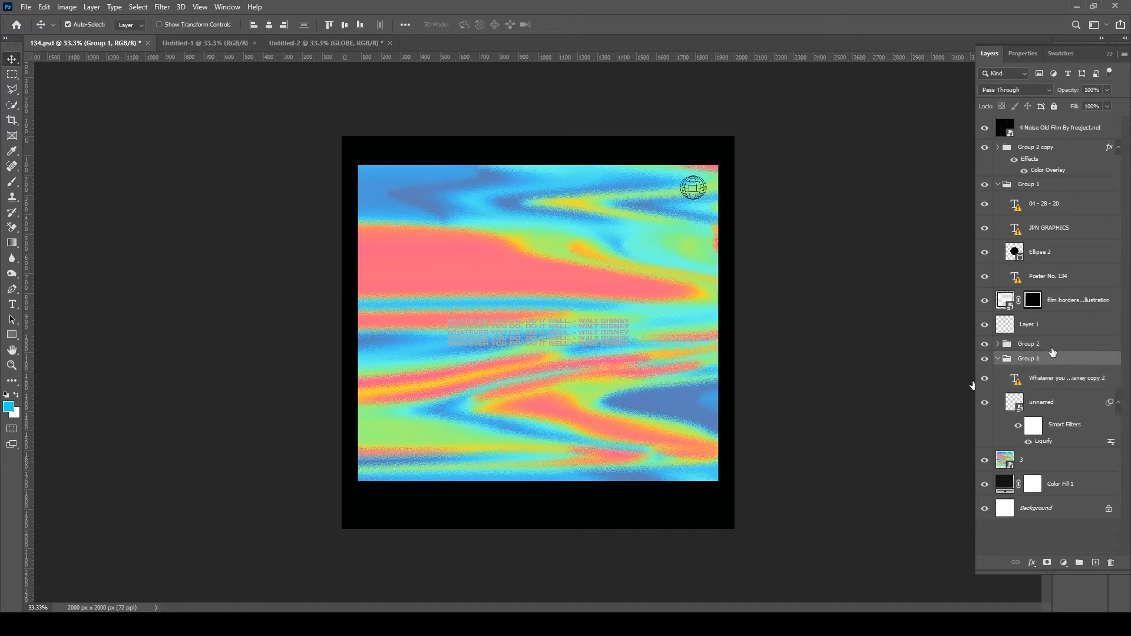
{"action": "left_click", "coordinate": [295, 43]}
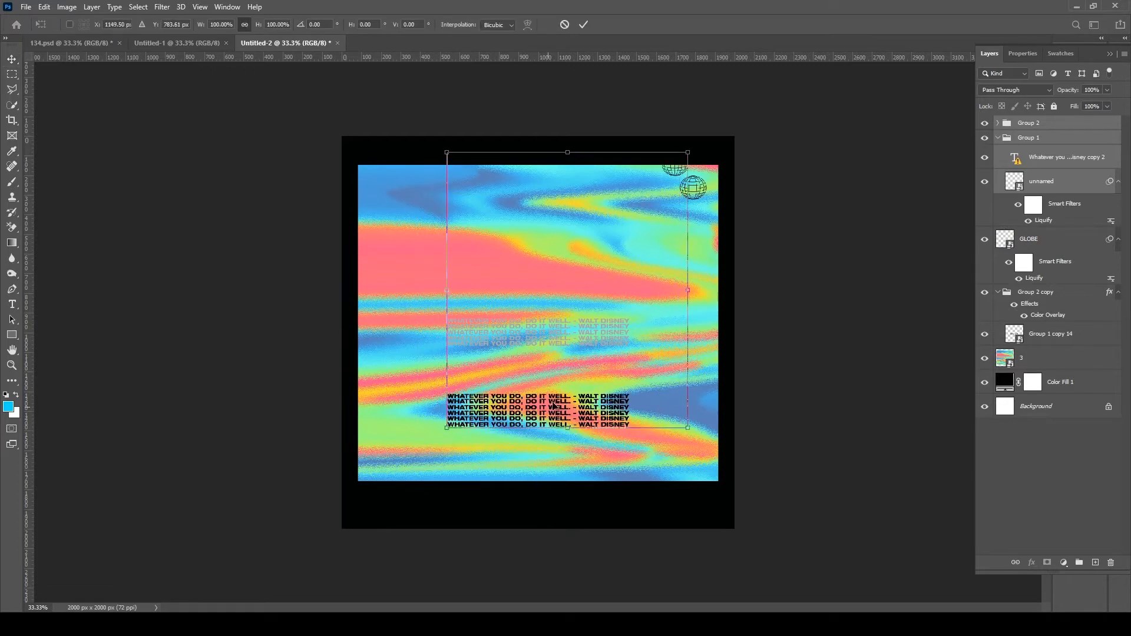
{"action": "left_click", "coordinate": [582, 24]}
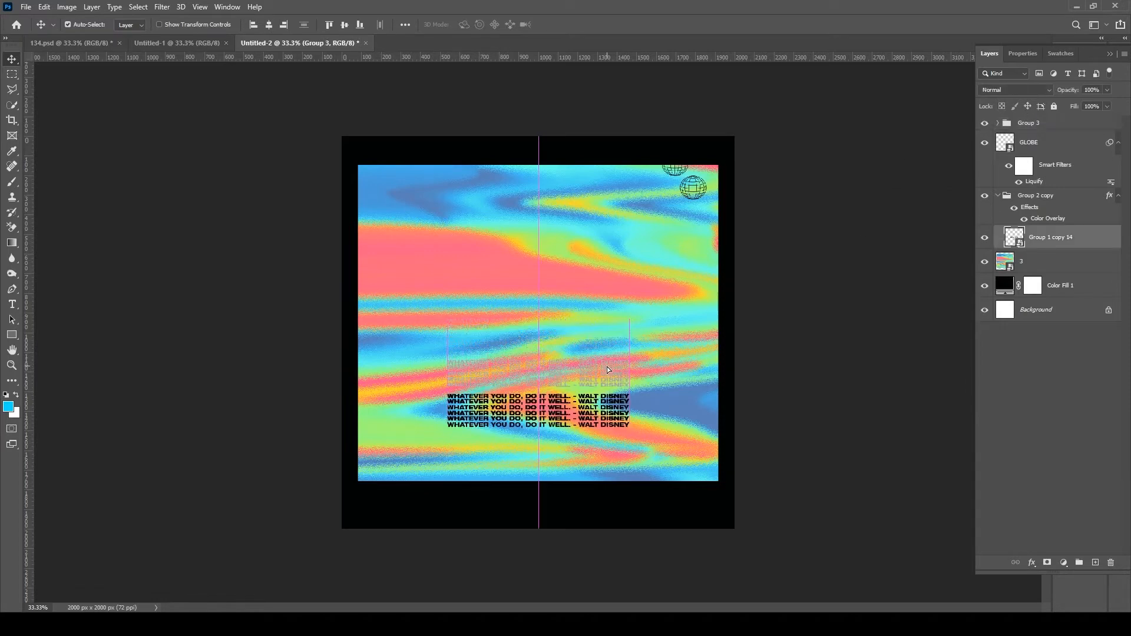
{"action": "left_click", "coordinate": [1028, 123]}
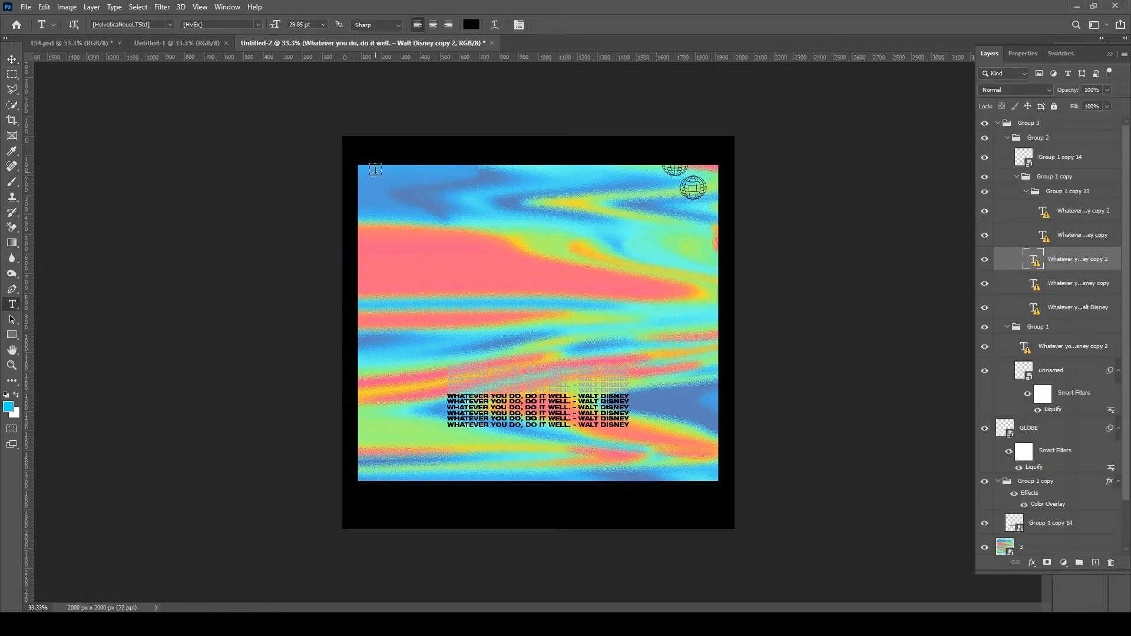
Step: Move Group 1 above Group 2 and lock background layer 3
{"action": "left_click", "coordinate": [68, 43]}
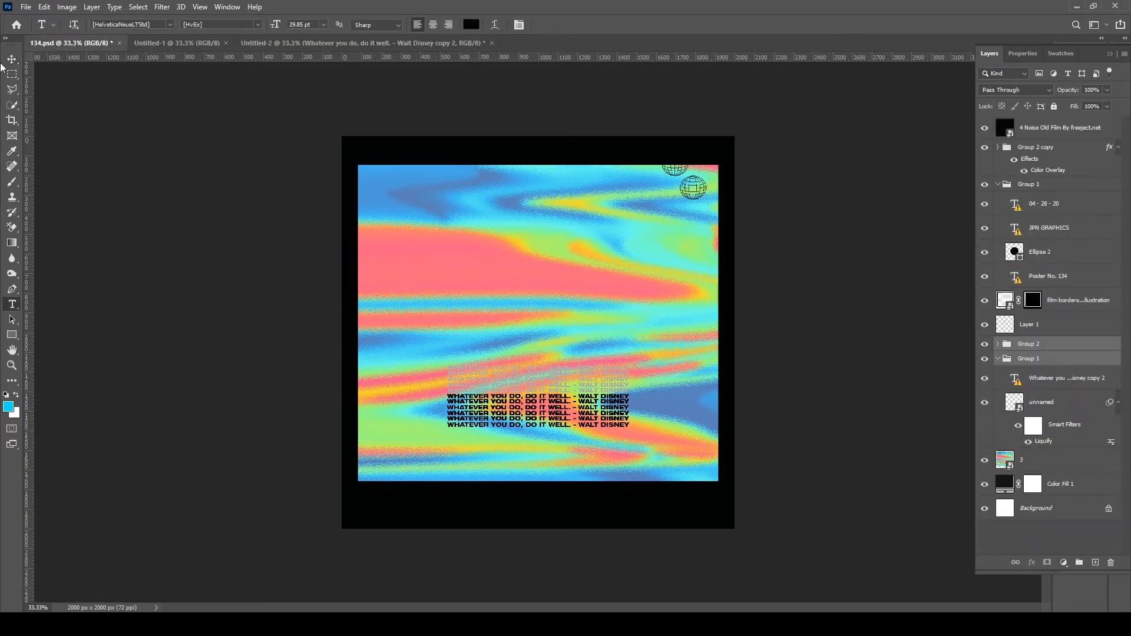
{"action": "left_click", "coordinate": [1060, 128]}
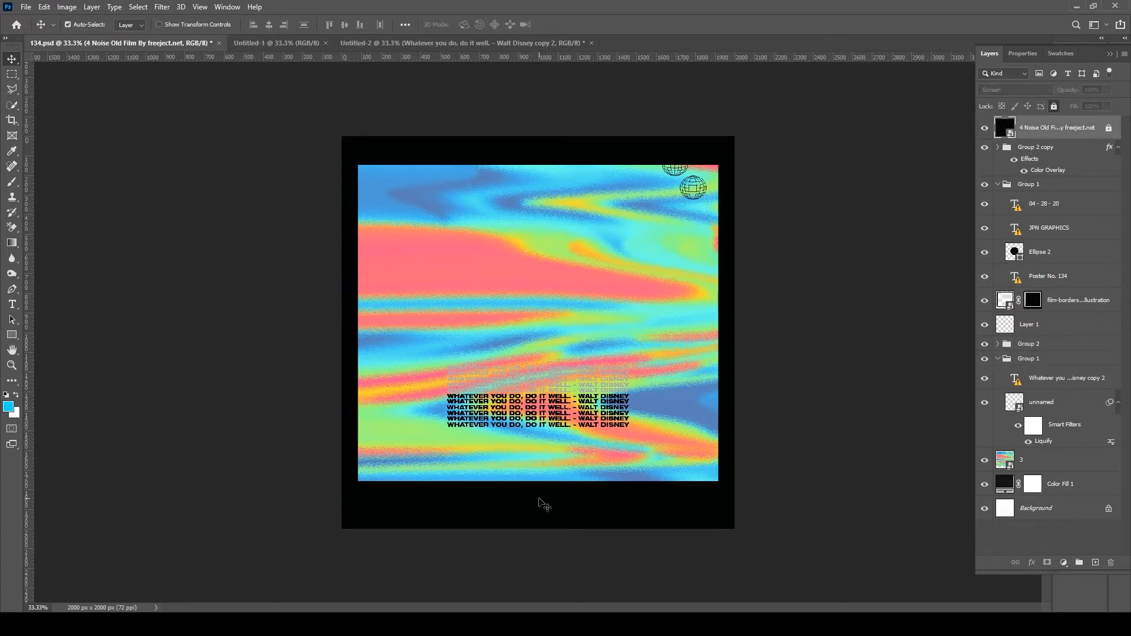
{"action": "left_click", "coordinate": [1028, 184]}
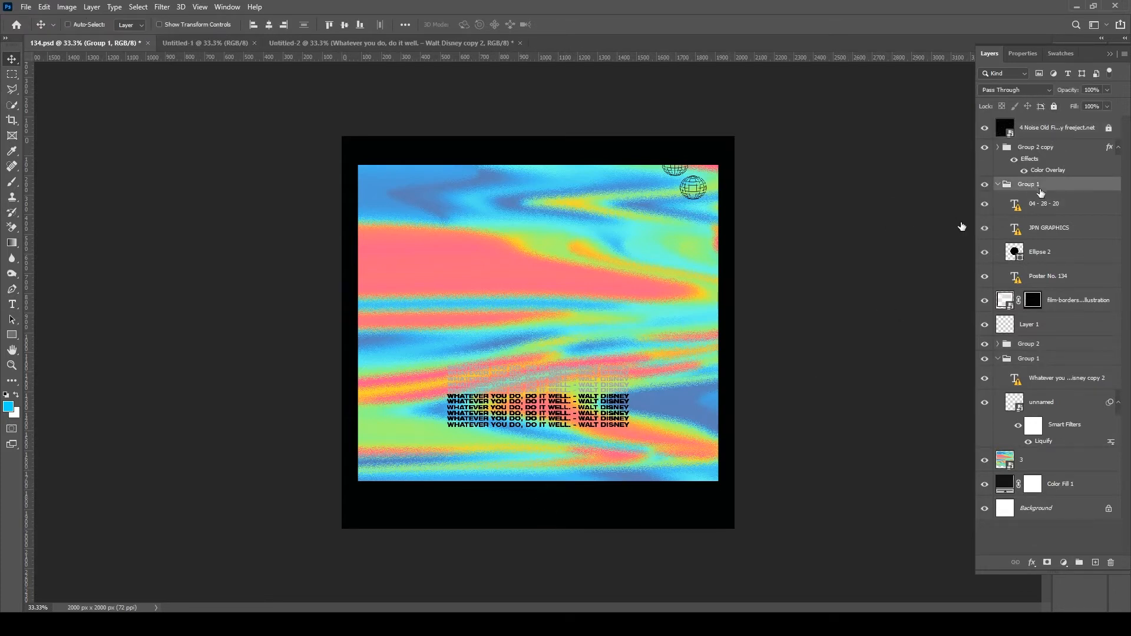
{"action": "left_click", "coordinate": [392, 42]}
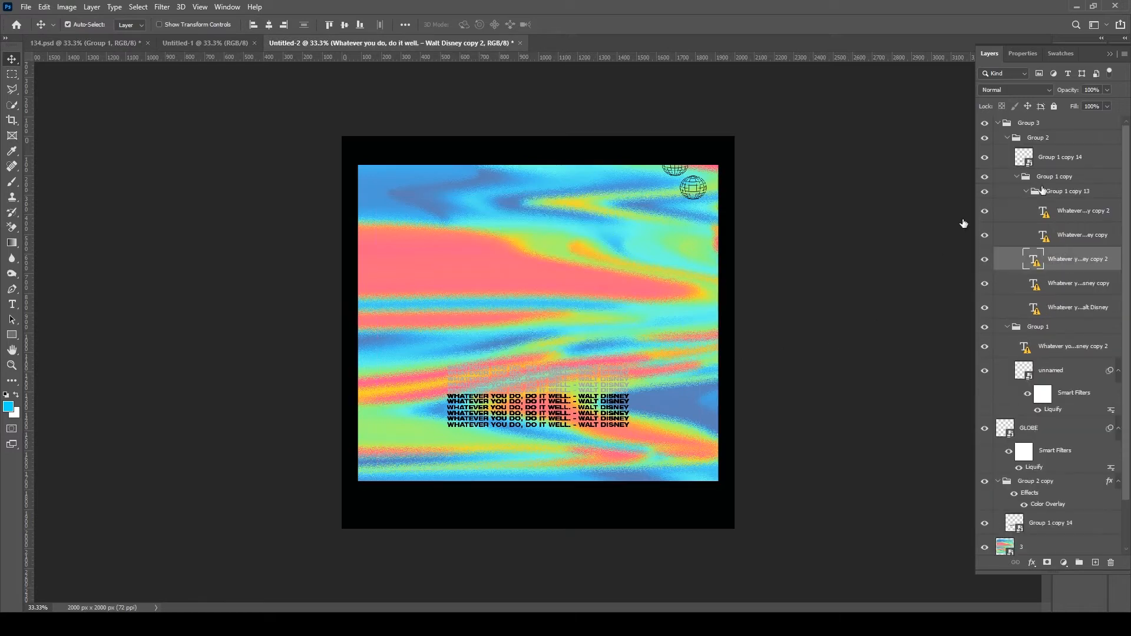
{"action": "left_click", "coordinate": [1005, 137]}
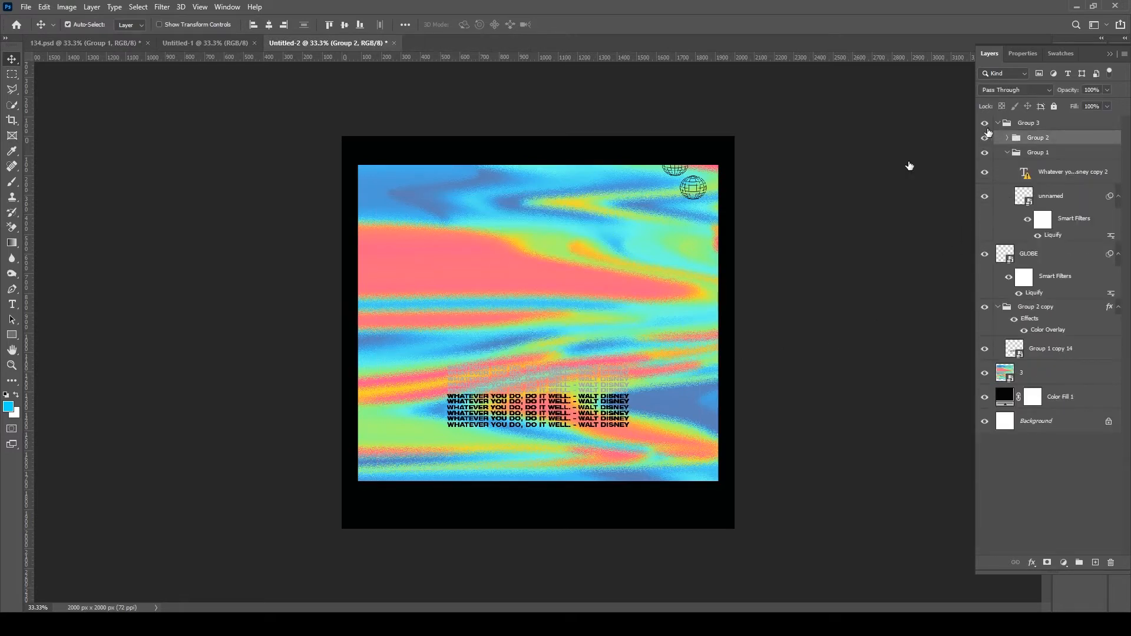
{"action": "left_click", "coordinate": [1007, 137]}
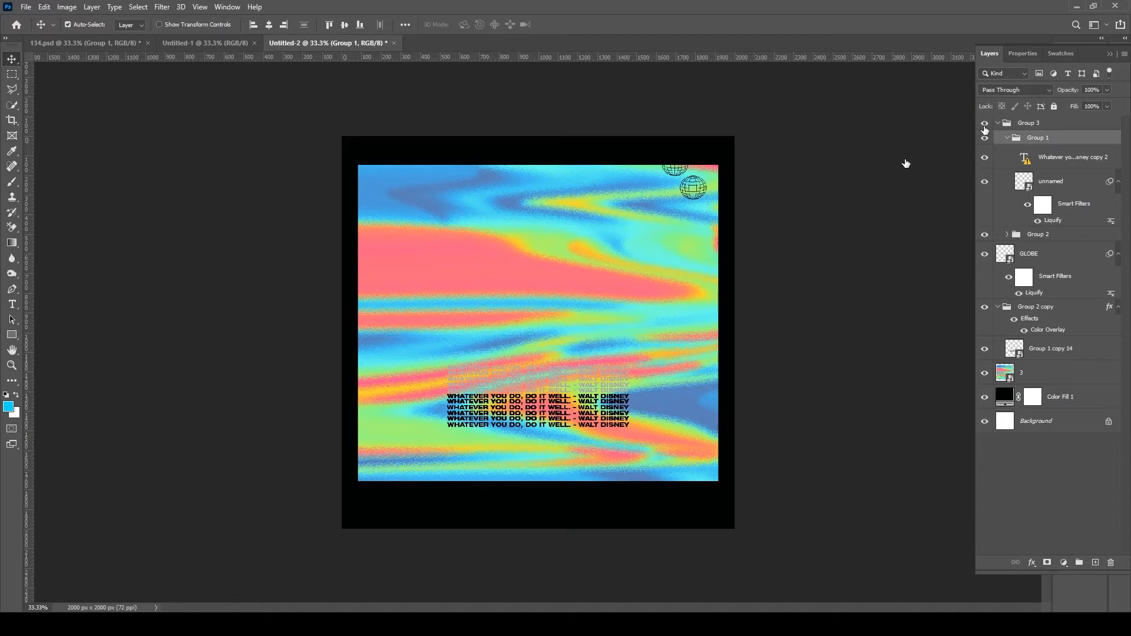
{"action": "left_click", "coordinate": [1047, 372]}
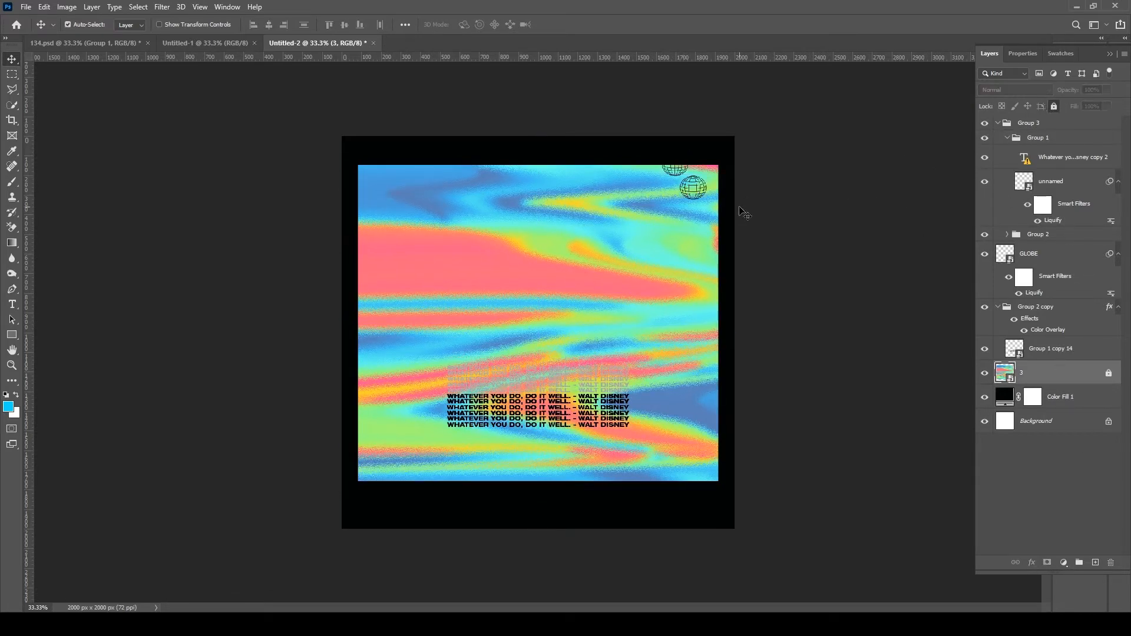
Step: Place the POSTER NO. 134, 04 - 28 - 20, JPN GRAPHICS captions along the bottom, hiding Ellipse 2
{"action": "left_click", "coordinate": [1073, 157]}
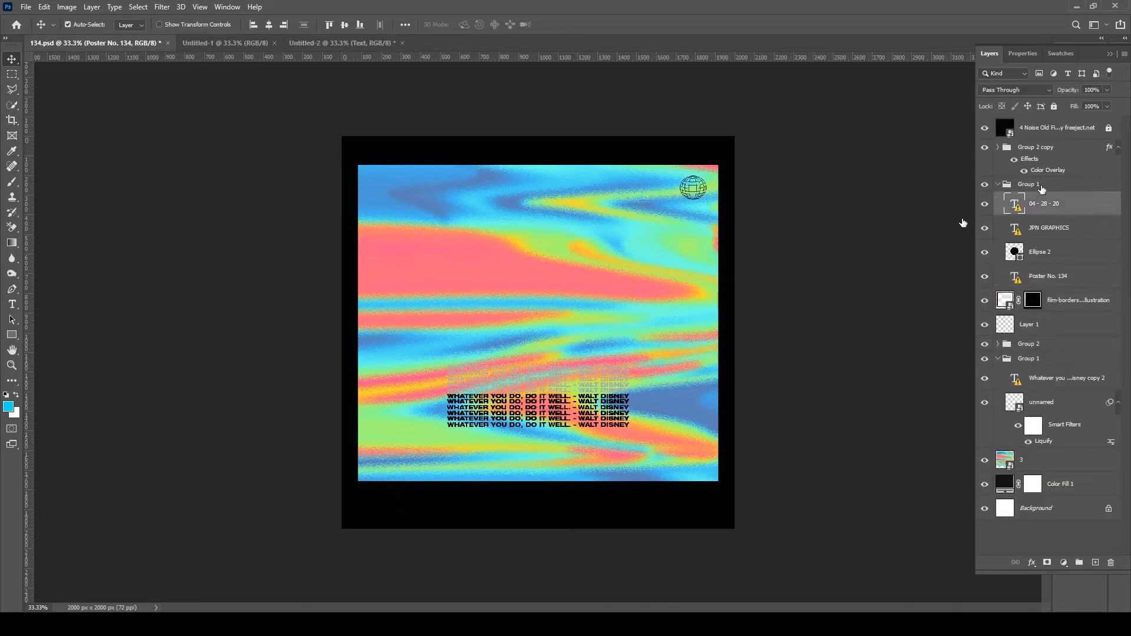
{"action": "left_click", "coordinate": [326, 43]}
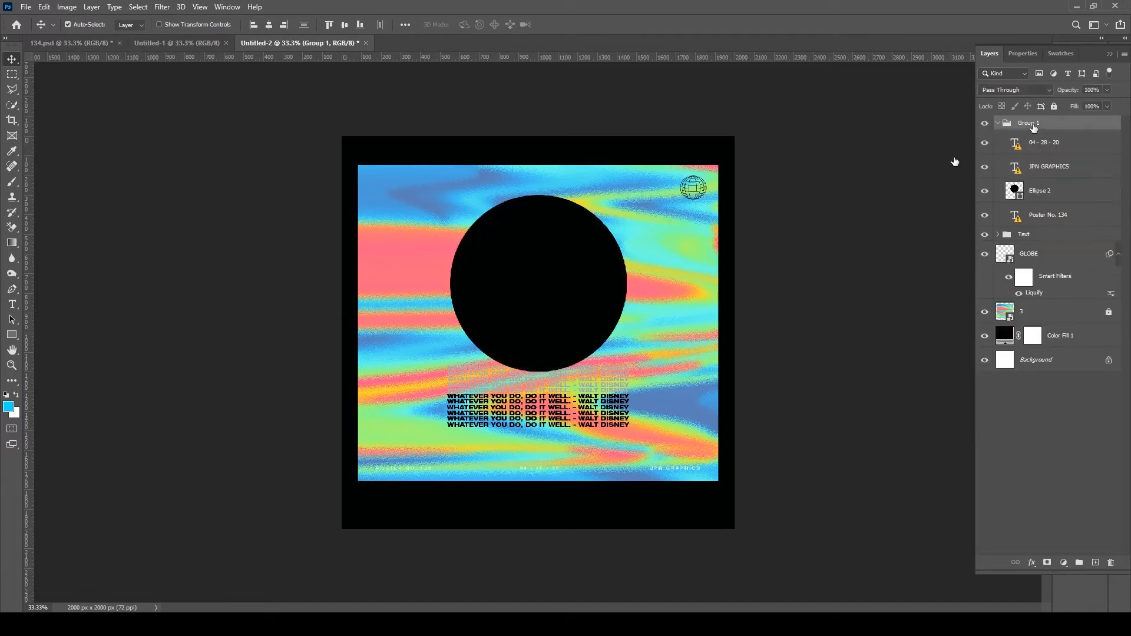
{"action": "left_click", "coordinate": [983, 190]}
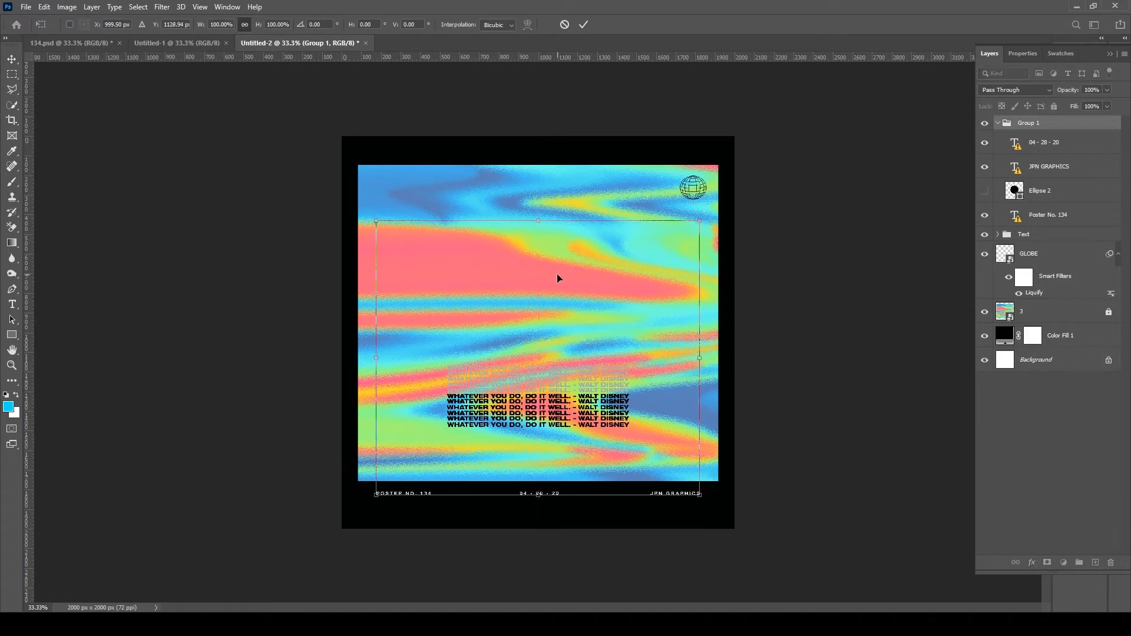
{"action": "left_click", "coordinate": [12, 304]}
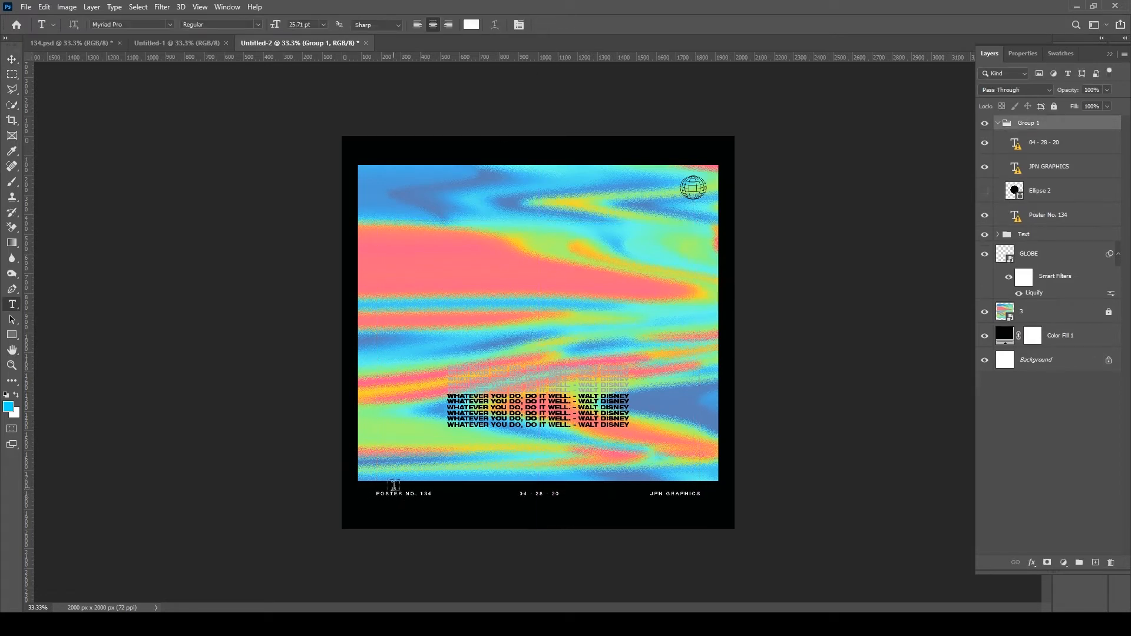
{"action": "left_click", "coordinate": [1047, 215]}
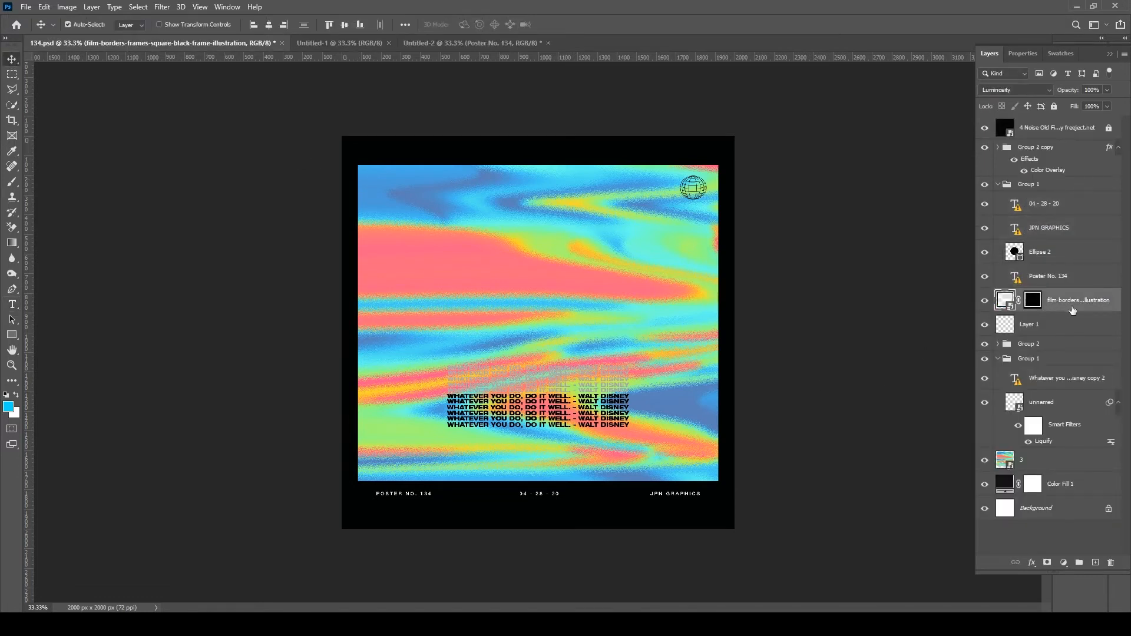
Step: Add the film-borders layer with its old mask deleted, Normal blending and a new mask
{"action": "left_click", "coordinate": [1032, 299]}
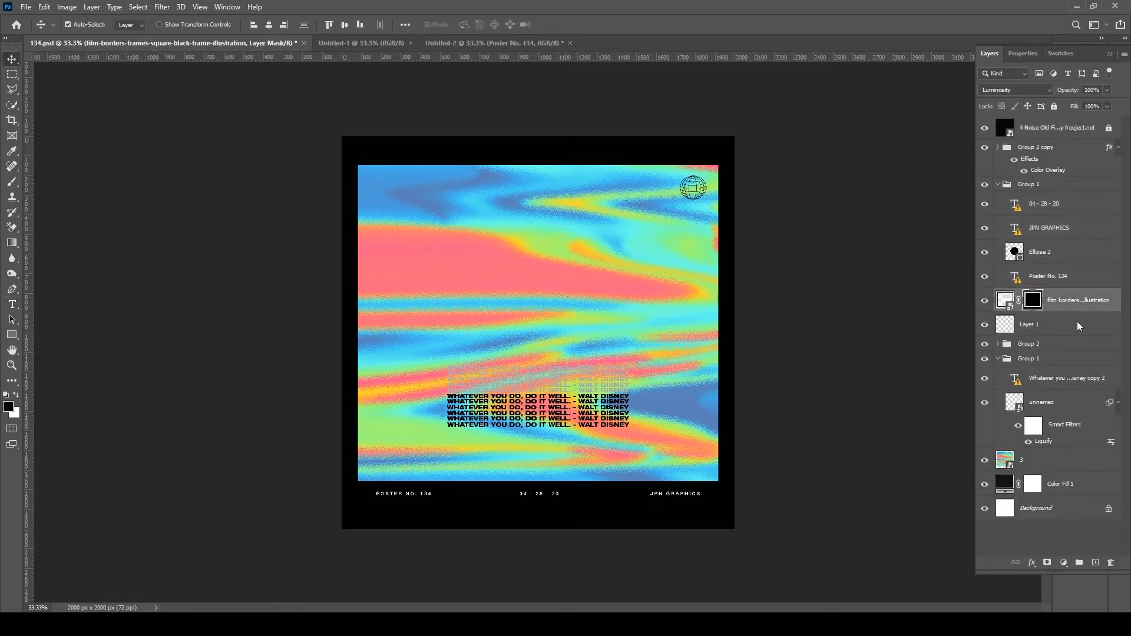
{"action": "left_click", "coordinate": [495, 42]}
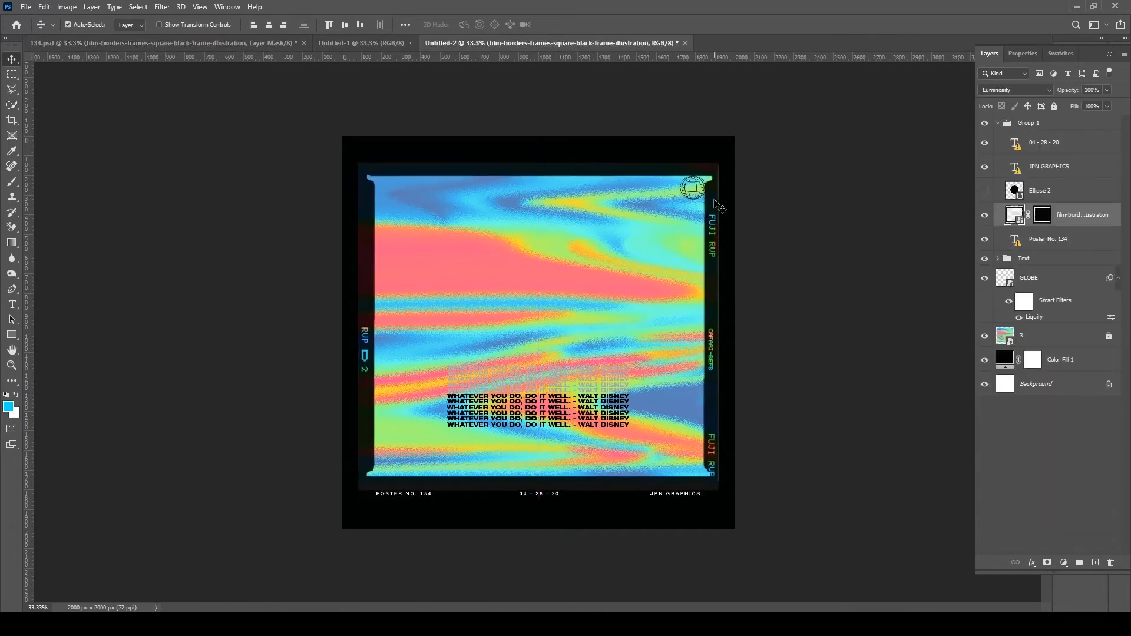
{"action": "left_click", "coordinate": [1041, 215]}
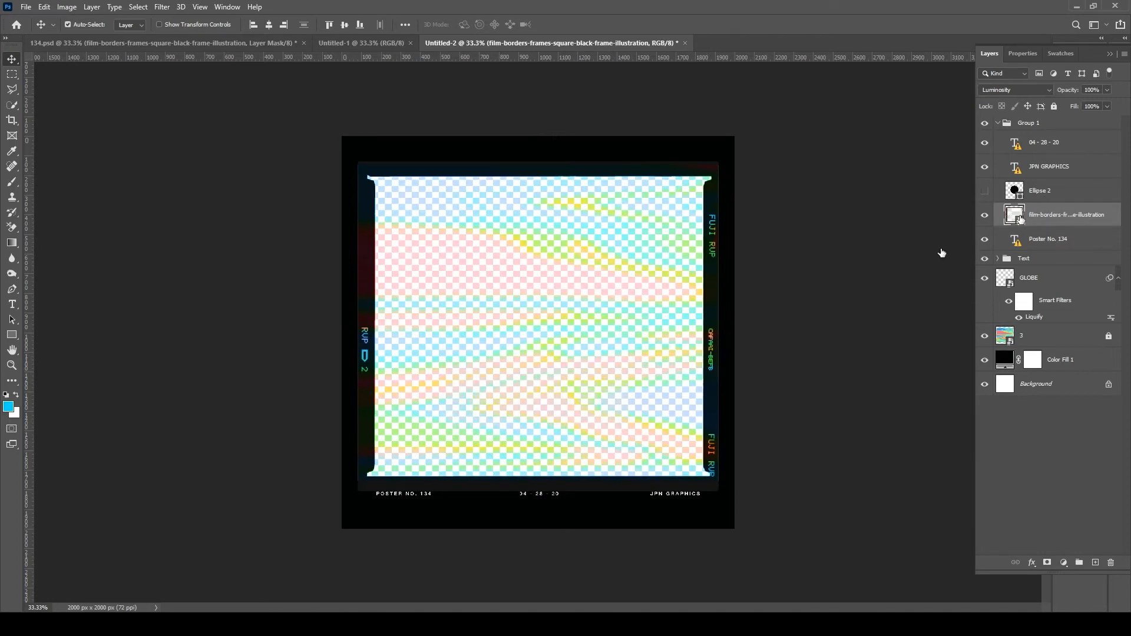
{"action": "left_click", "coordinate": [1013, 89]}
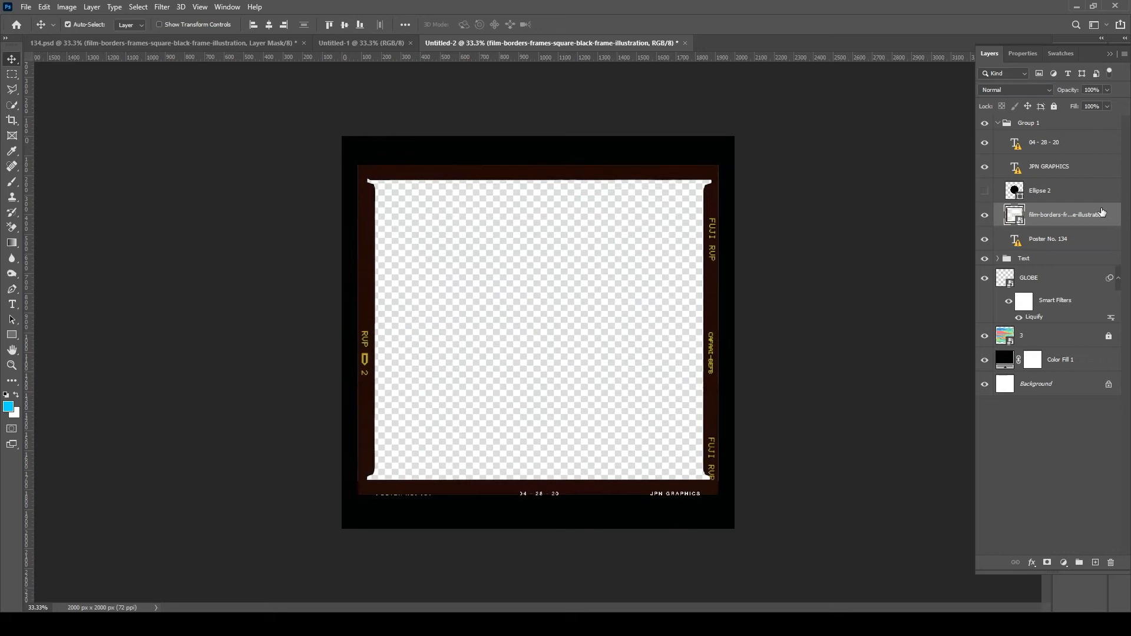
{"action": "left_click", "coordinate": [13, 105]}
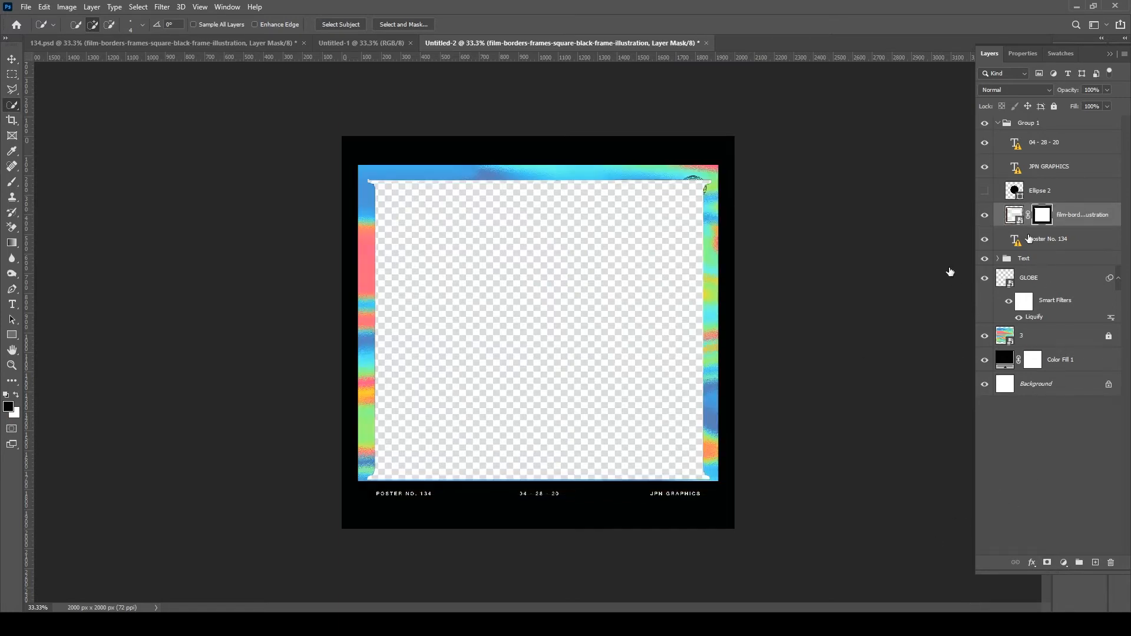
Step: Invert the film border's mask, set its blend mode to Luminosity, and view 134.psd
{"action": "left_click", "coordinate": [403, 24]}
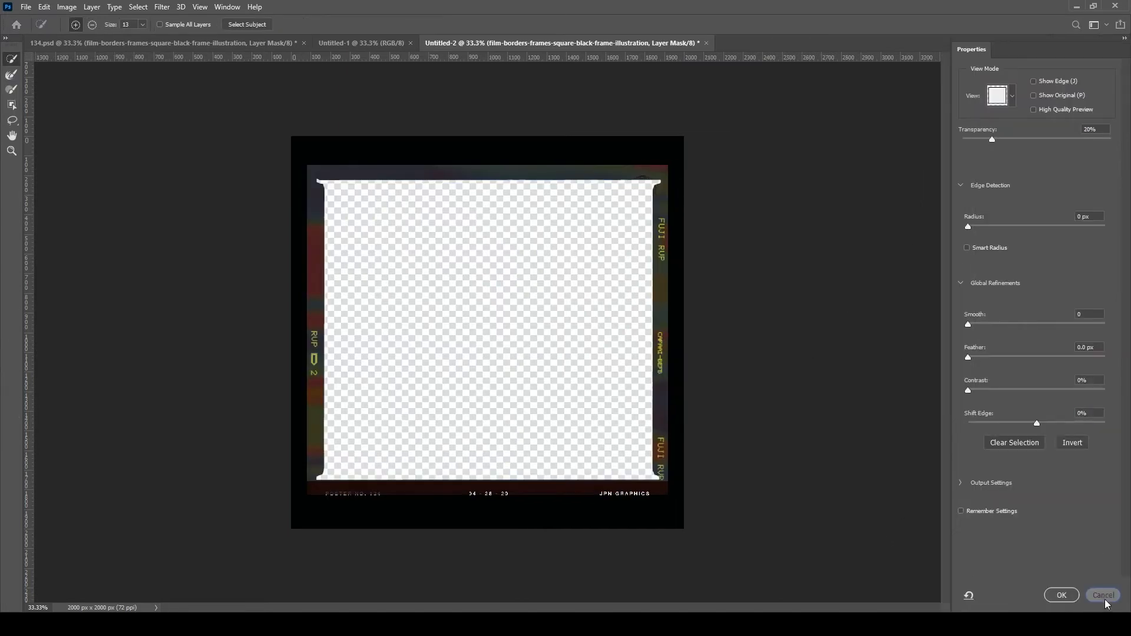
{"action": "left_click", "coordinate": [1072, 443]}
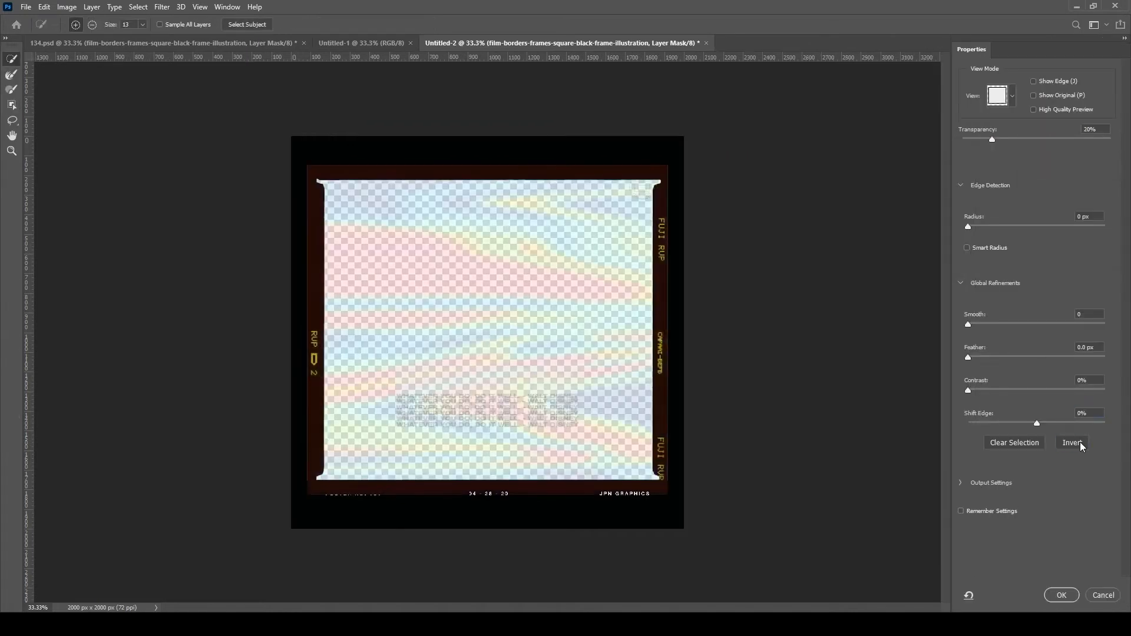
{"action": "left_click", "coordinate": [1060, 594]}
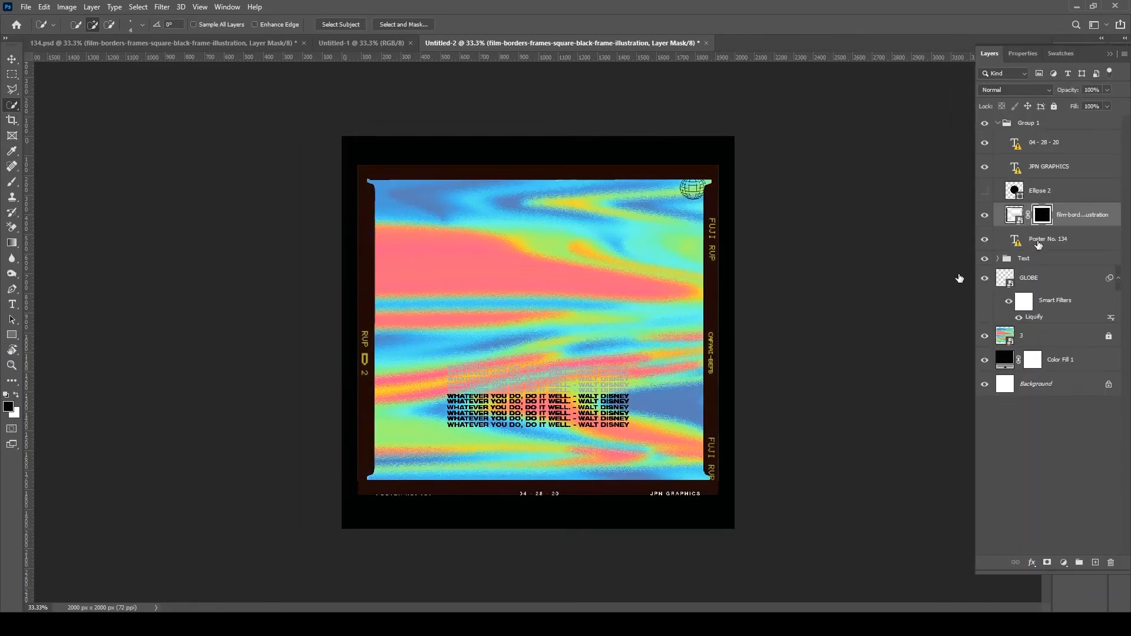
{"action": "left_click", "coordinate": [1013, 90]}
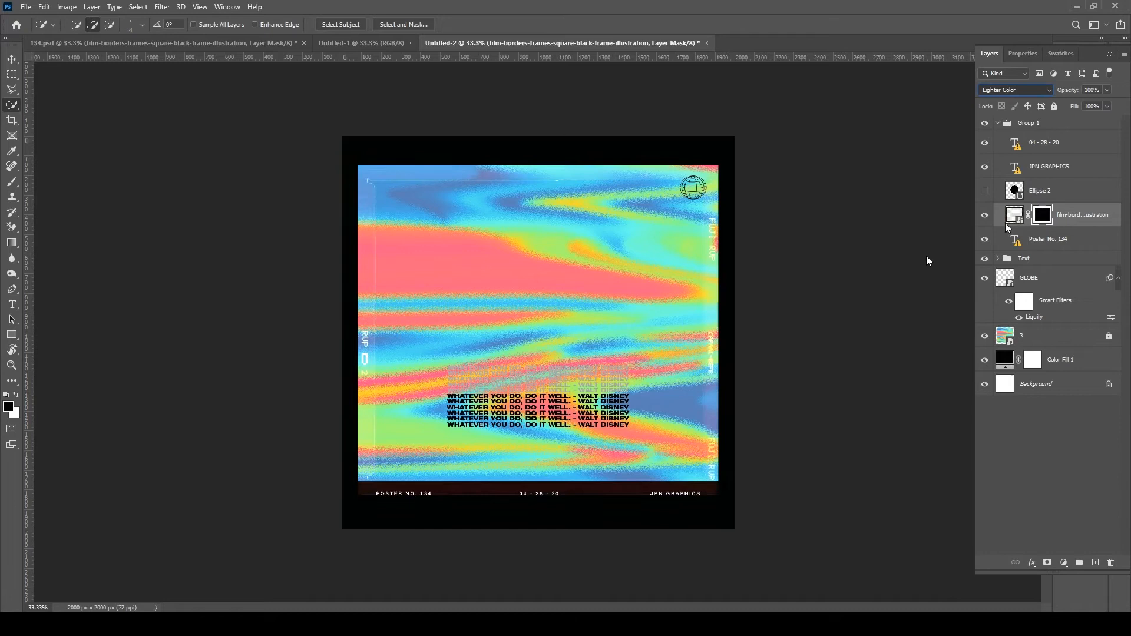
{"action": "left_click", "coordinate": [1013, 89]}
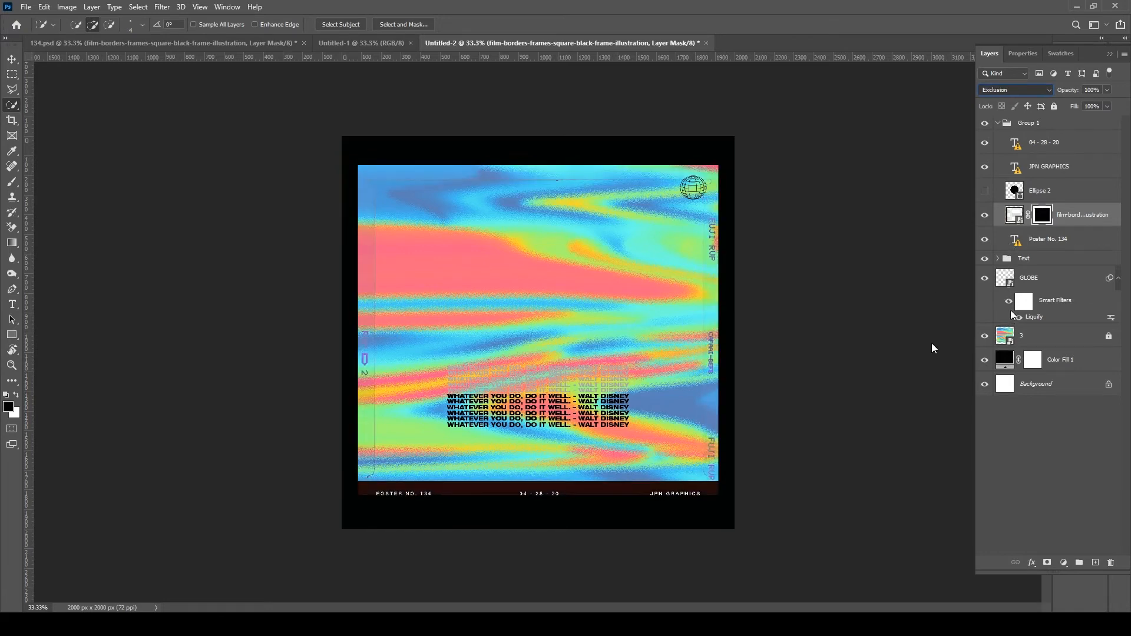
{"action": "left_click", "coordinate": [1013, 89]}
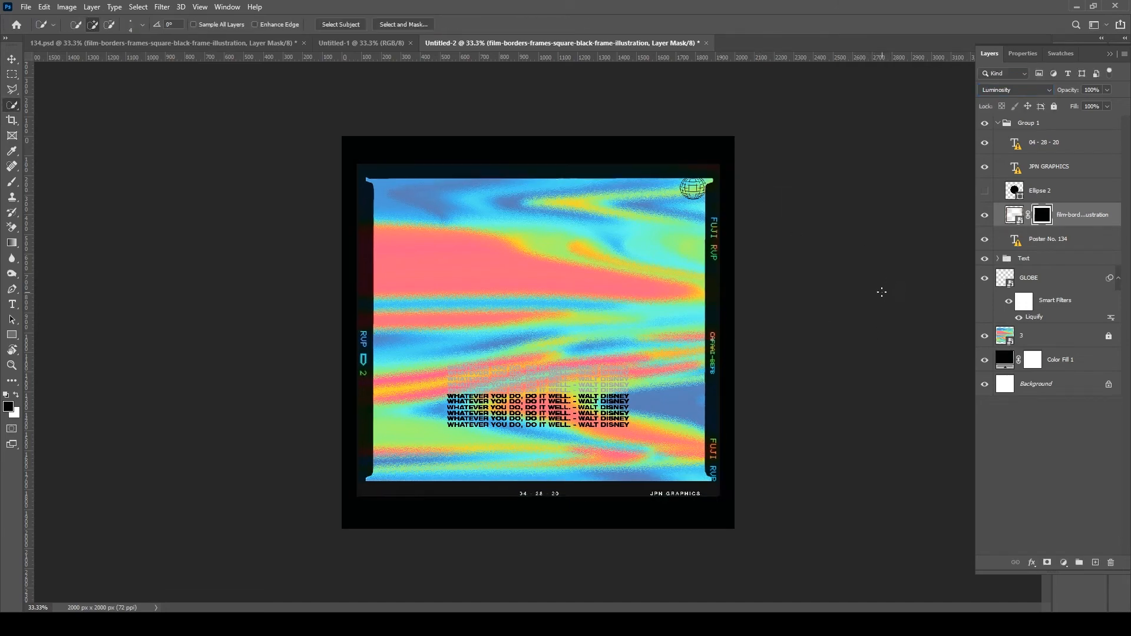
{"action": "left_click", "coordinate": [163, 43]}
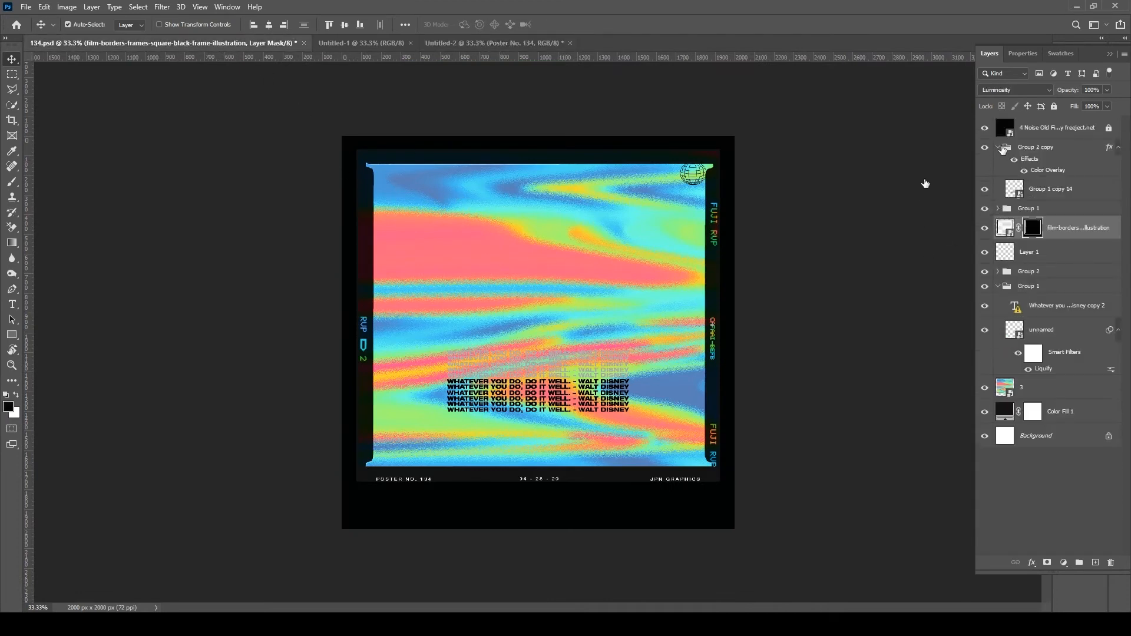
Step: In Untitled-2, hide the 4 Noise Old Film layer and select GLOBE for scaling
{"action": "left_click", "coordinate": [409, 42]}
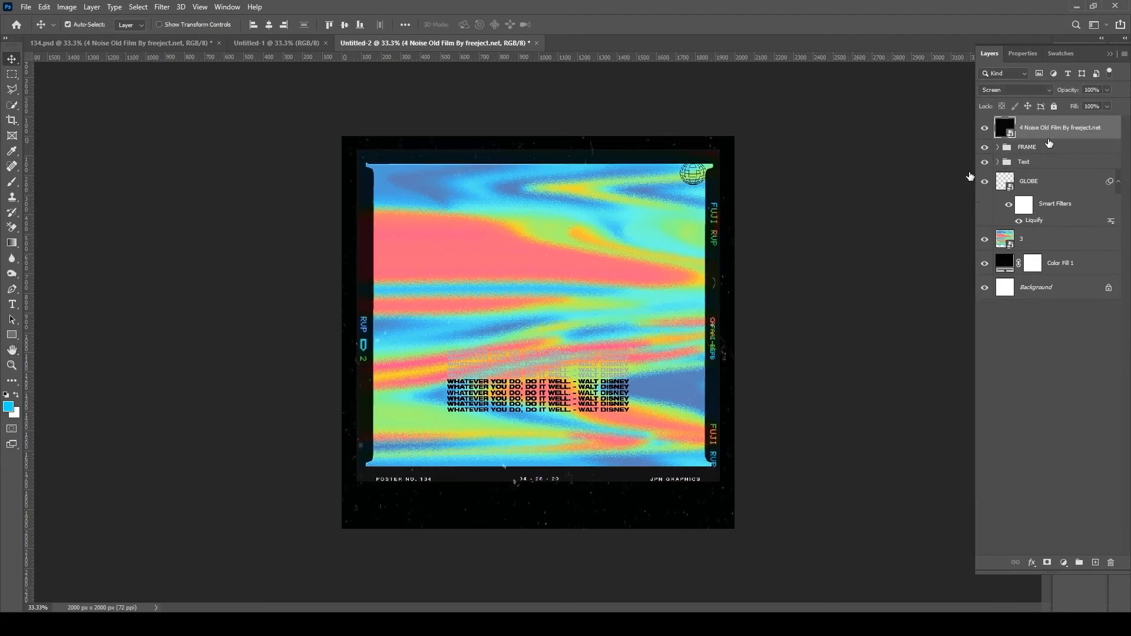
{"action": "left_click", "coordinate": [984, 147]}
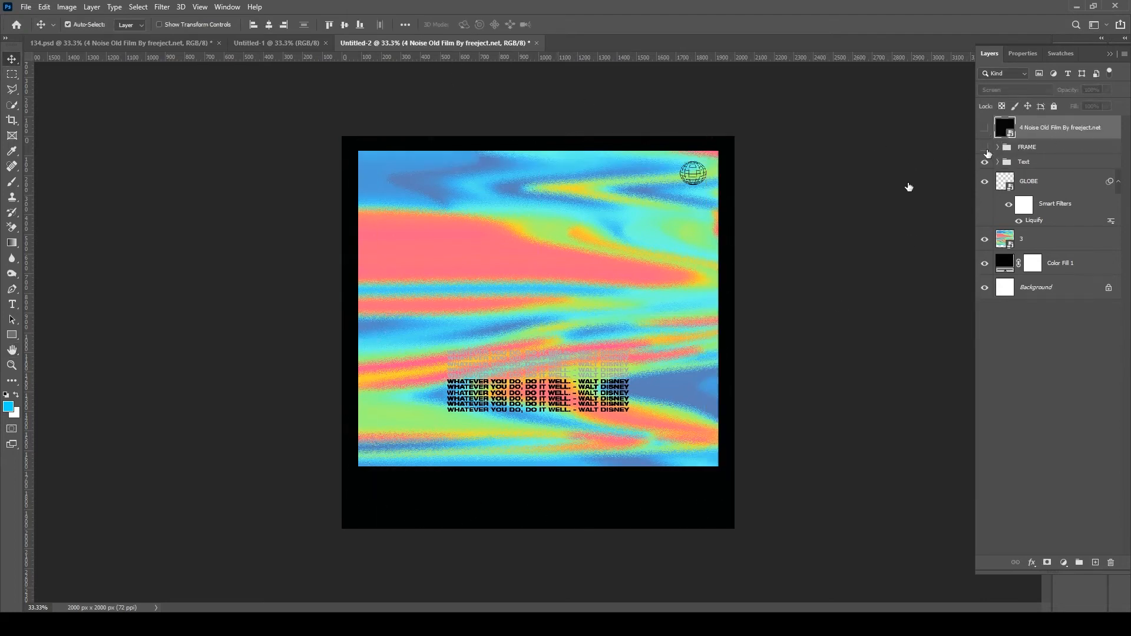
{"action": "left_click", "coordinate": [983, 147]}
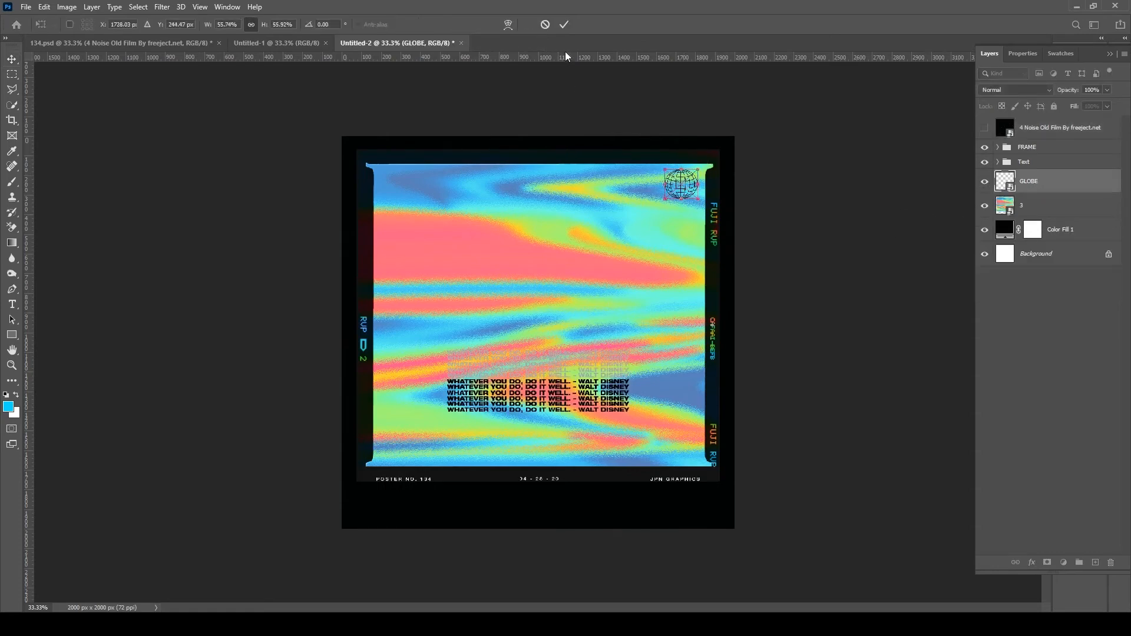
Step: Commit the enlarged globe transform, then collapse and reopen the Layers panel
{"action": "left_click", "coordinate": [565, 24]}
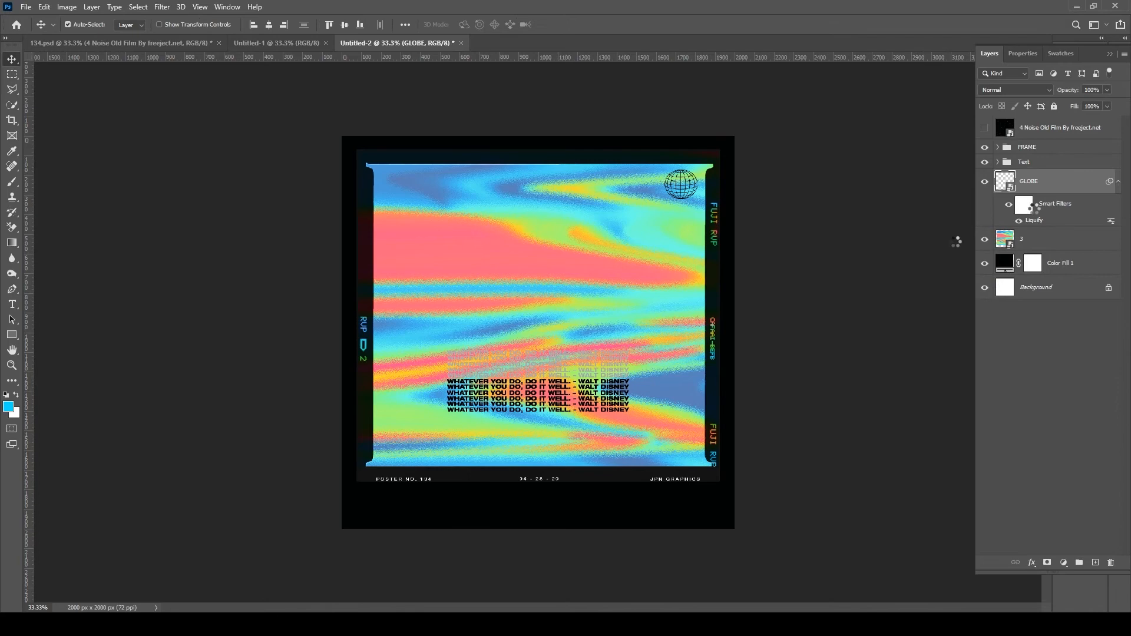
{"action": "left_click", "coordinate": [1102, 38]}
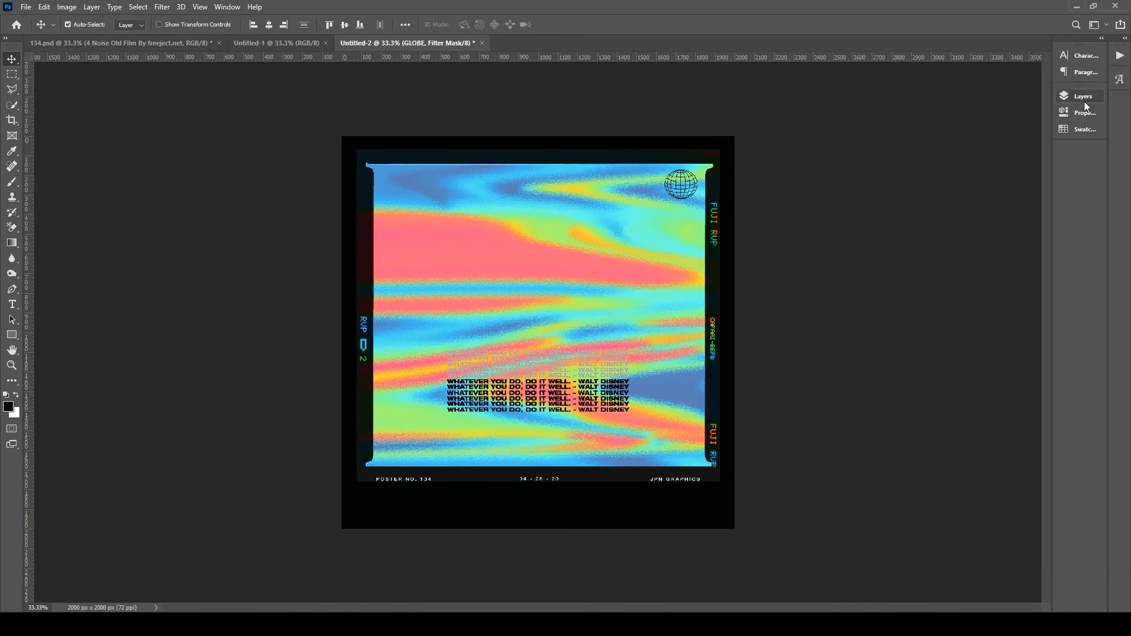
{"action": "left_click", "coordinate": [1083, 96]}
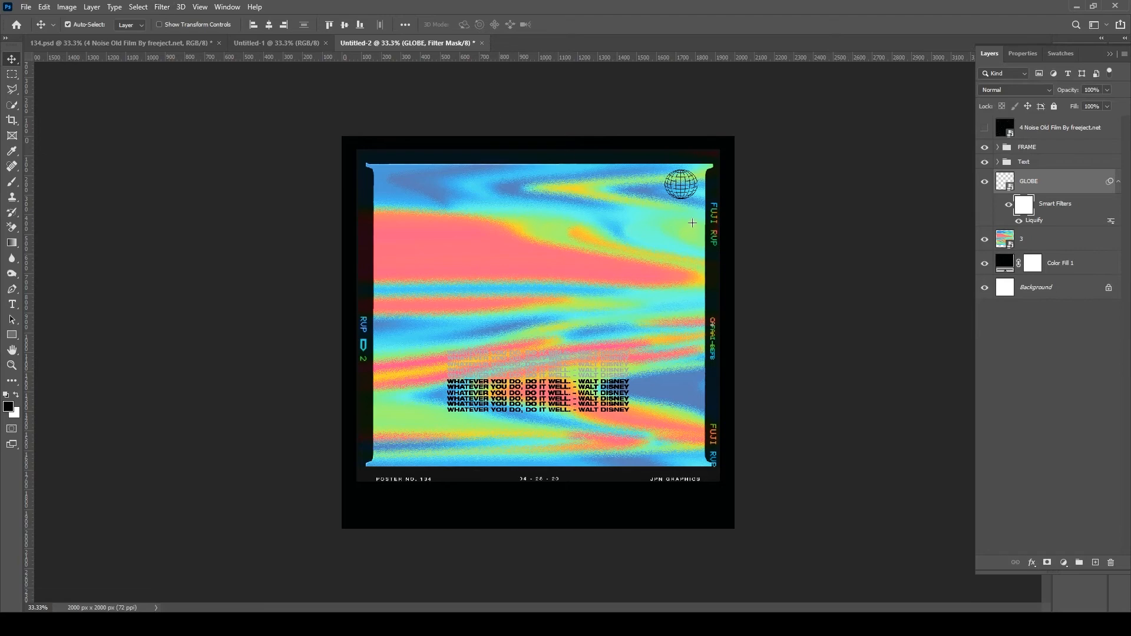
{"action": "mouse_move", "coordinate": [420, 450]}
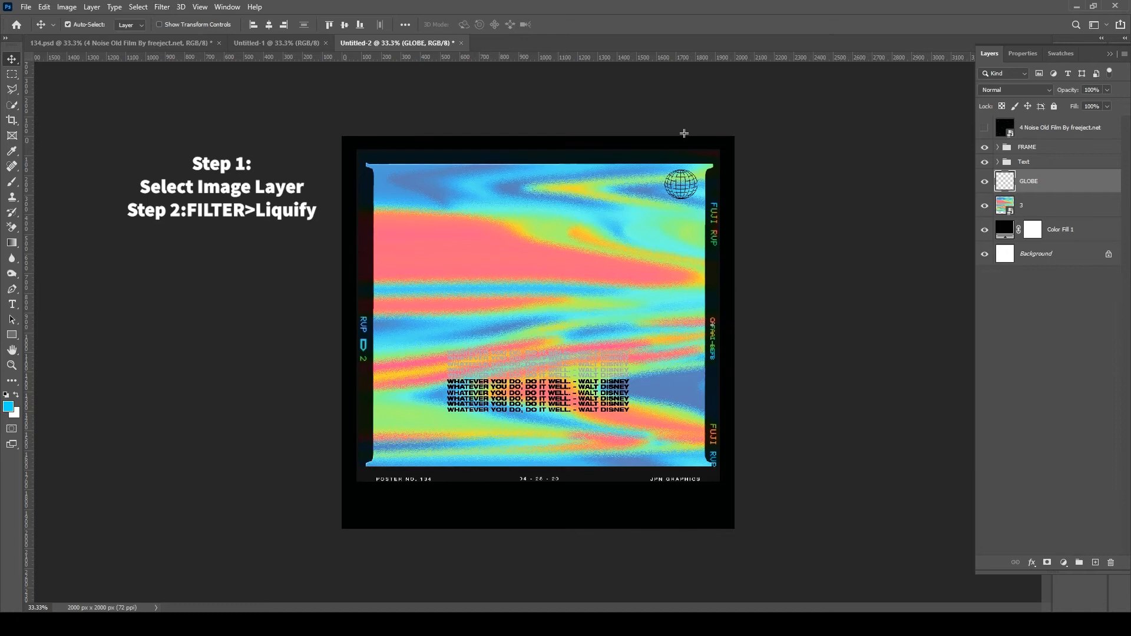
{"action": "mouse_move", "coordinate": [597, 132]}
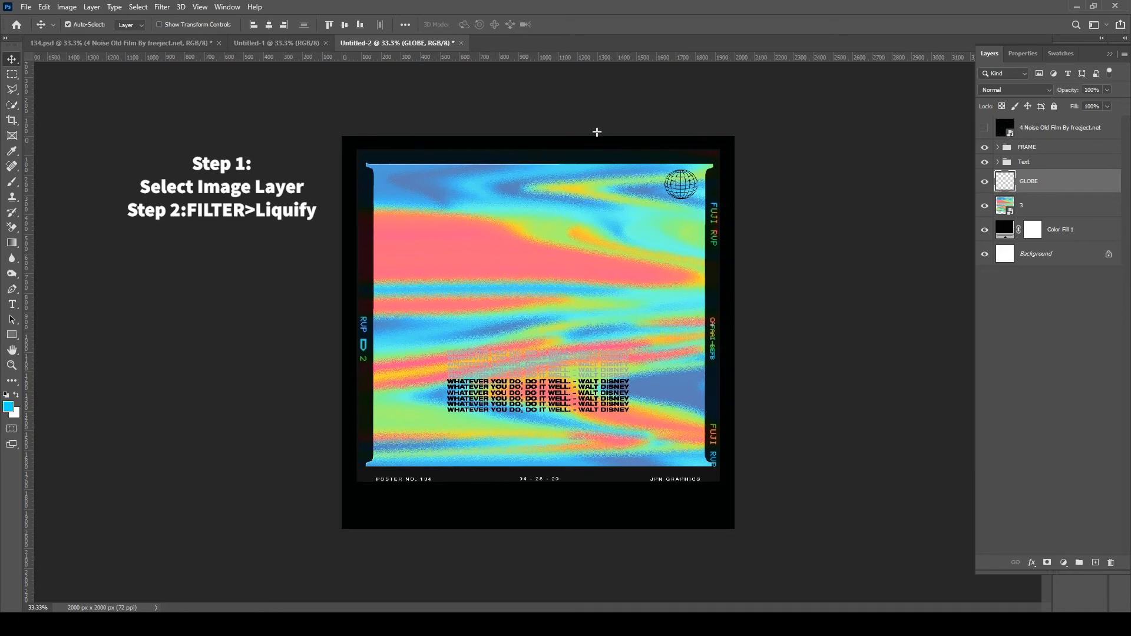
{"action": "mouse_move", "coordinate": [647, 139]}
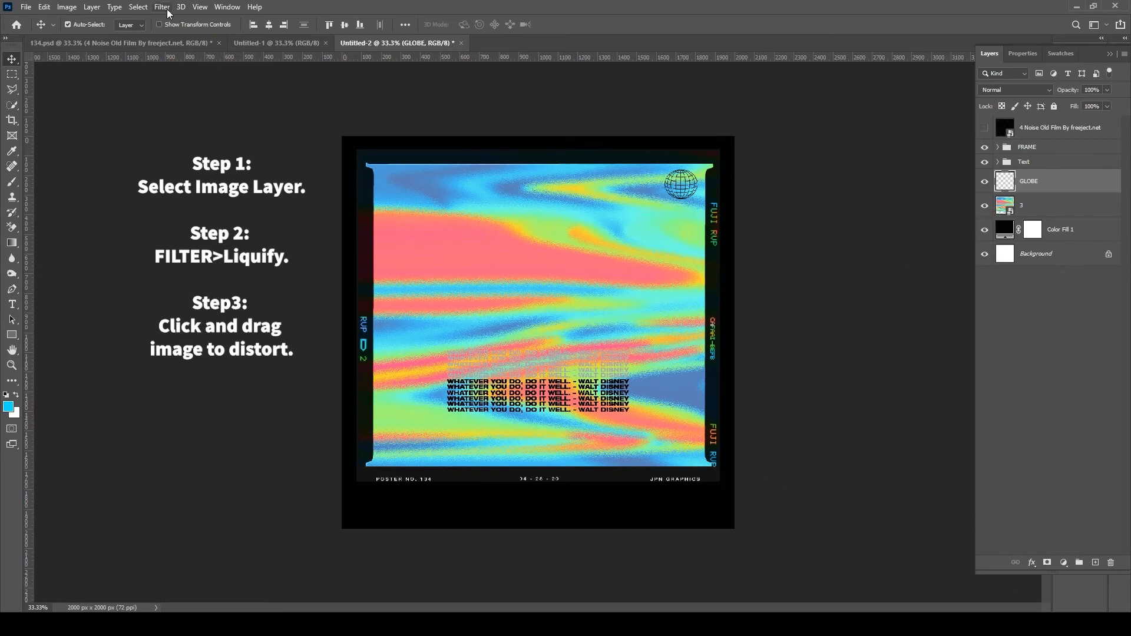
{"action": "mouse_move", "coordinate": [638, 93]}
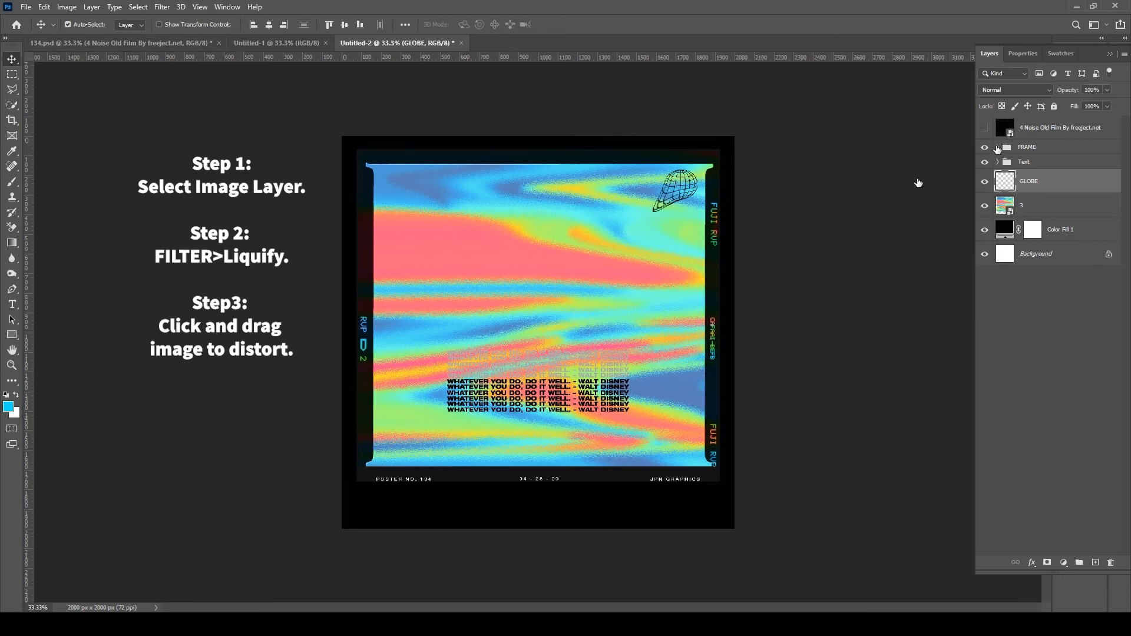
Step: Expand the FRAME group in the Layers panel
{"action": "left_click", "coordinate": [997, 147]}
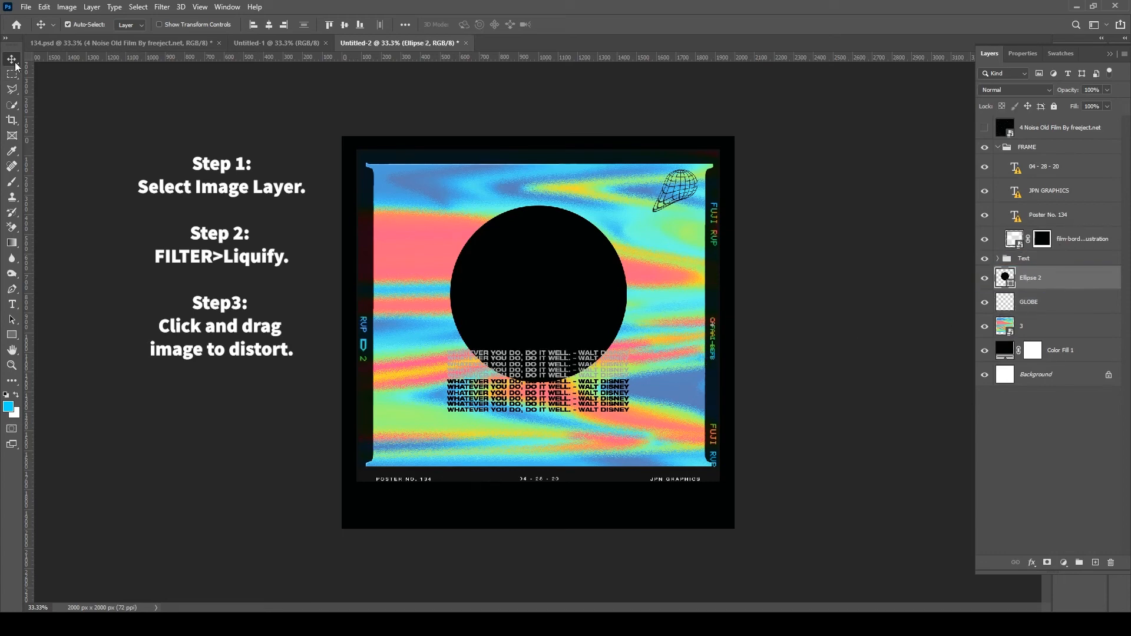
Step: Compare with 134.psd, collapse the FRAME group, lower the Ellipse 2 circle, then recheck 134.psd
{"action": "left_click", "coordinate": [123, 43]}
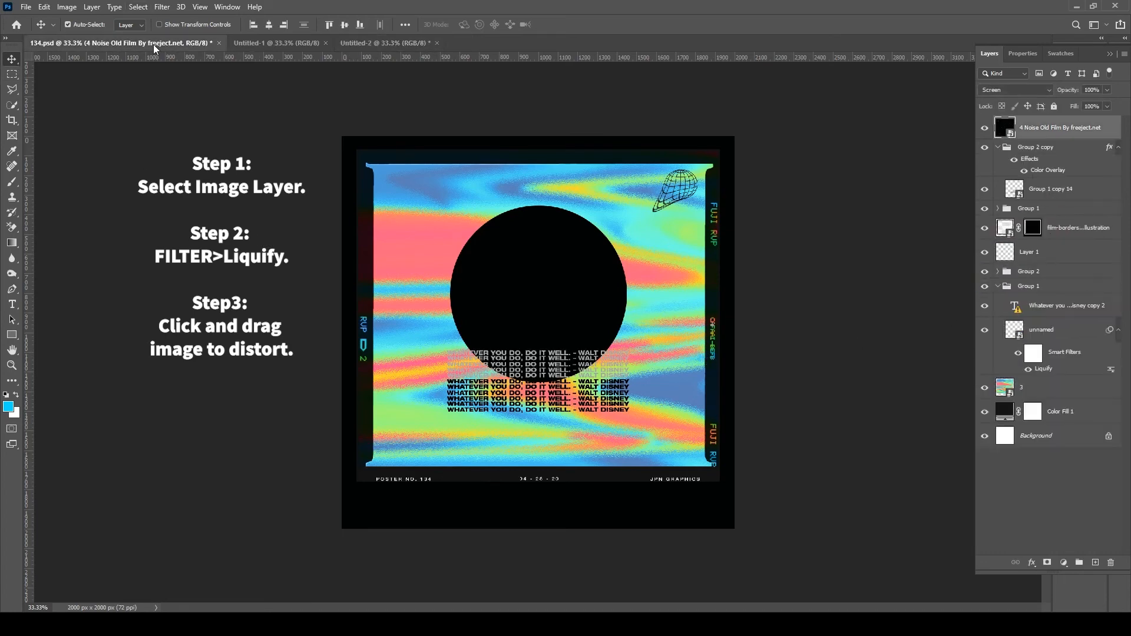
{"action": "left_click", "coordinate": [383, 42]}
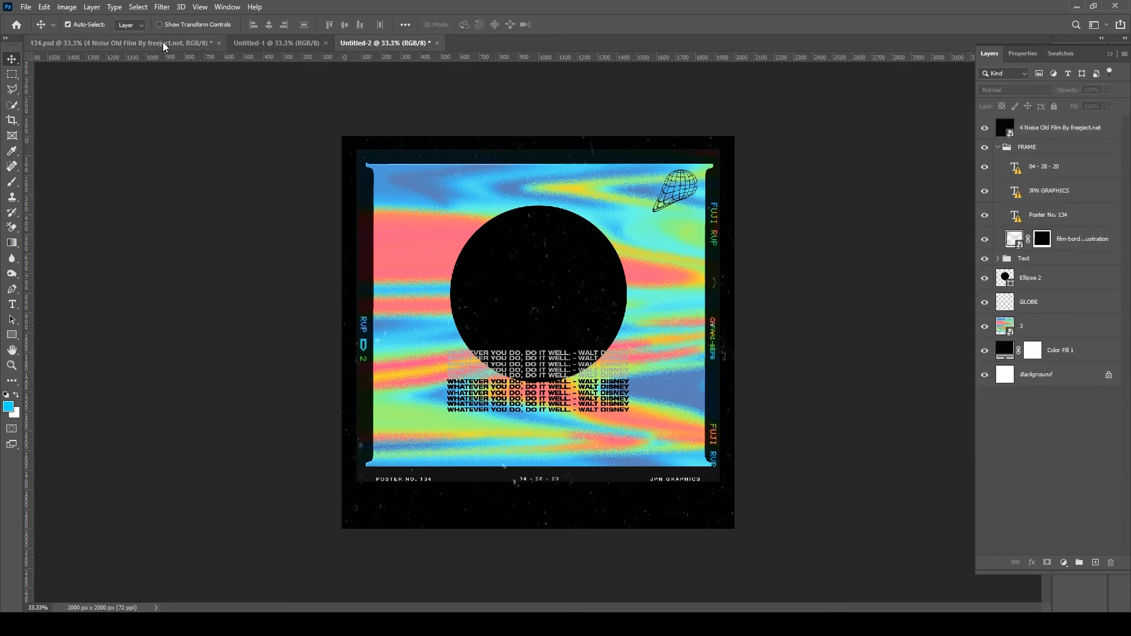
{"action": "left_click", "coordinate": [997, 147]}
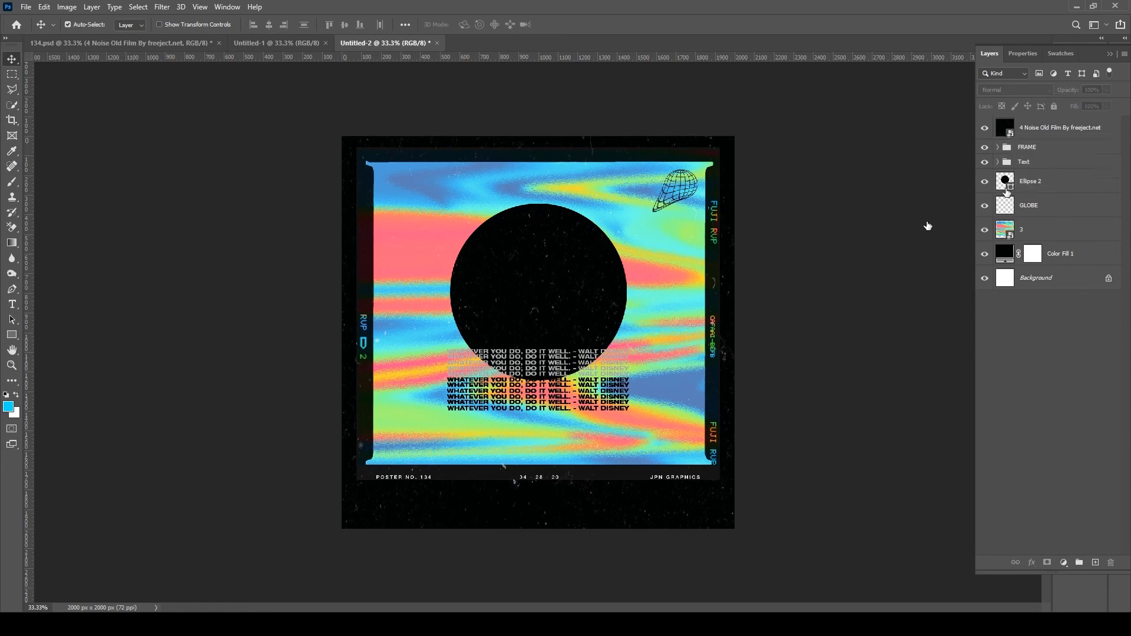
{"action": "left_click", "coordinate": [1030, 181]}
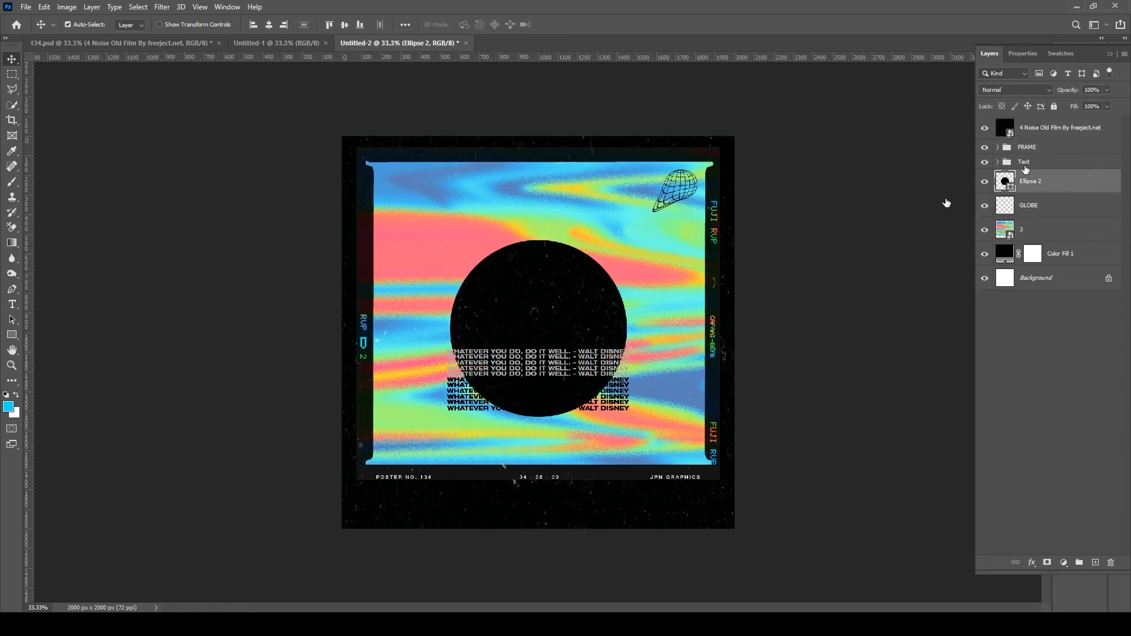
{"action": "left_click", "coordinate": [122, 42]}
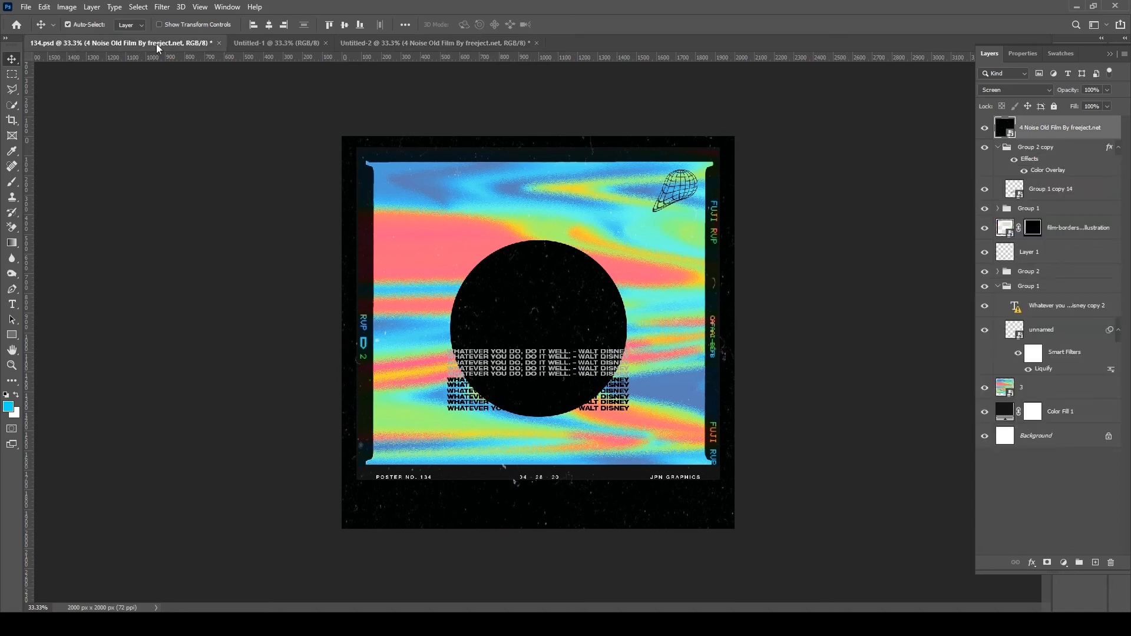
Step: Return to Untitled-2 and lower the Text group's quote beneath the black circle
{"action": "left_click", "coordinate": [392, 42]}
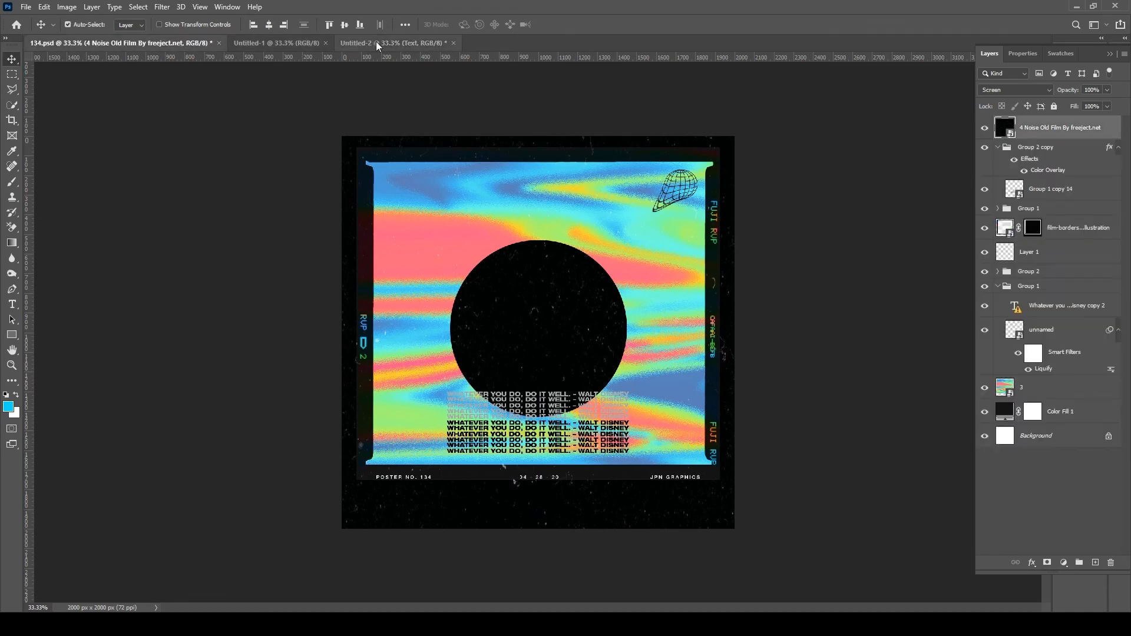
{"action": "left_click", "coordinate": [390, 42]}
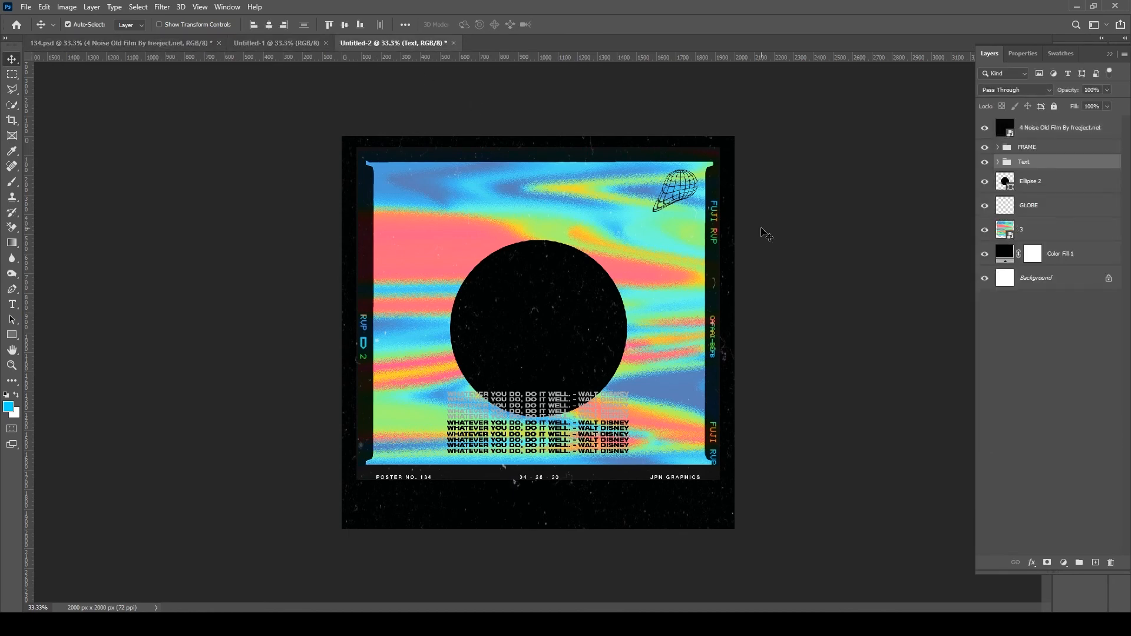
{"action": "mouse_move", "coordinate": [1108, 370]}
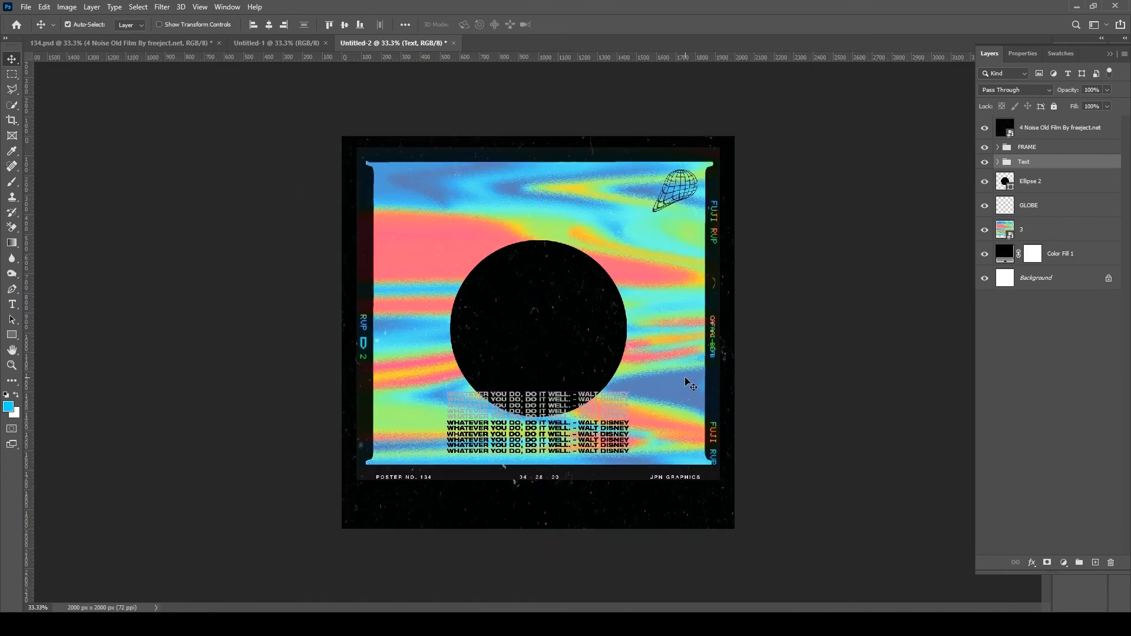
{"action": "mouse_move", "coordinate": [151, 10]}
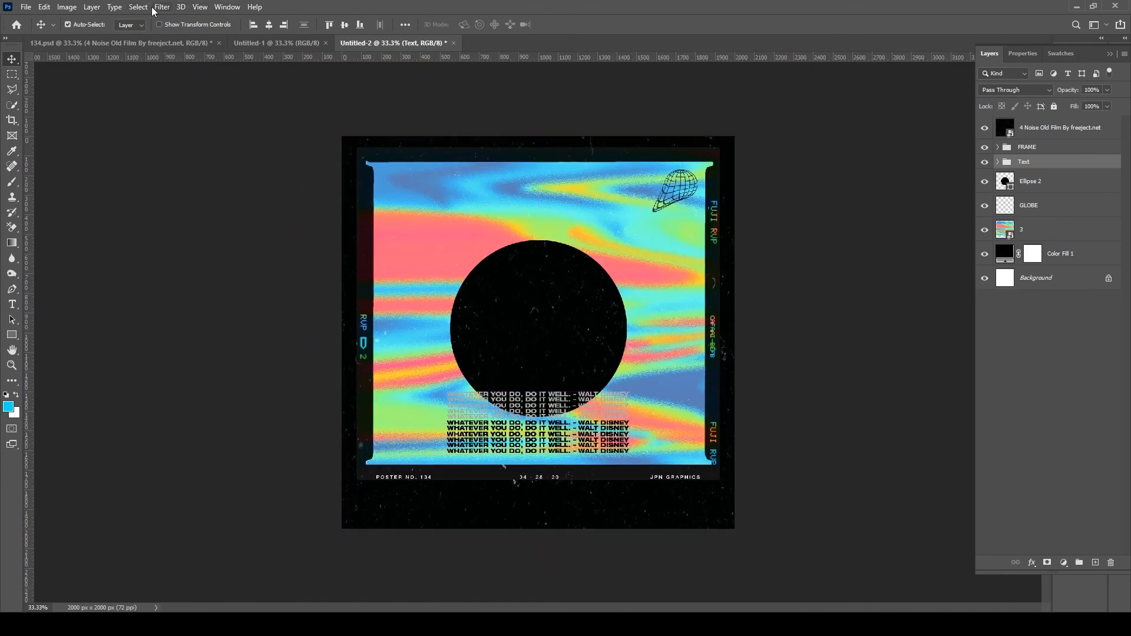
{"action": "mouse_move", "coordinate": [632, 269]}
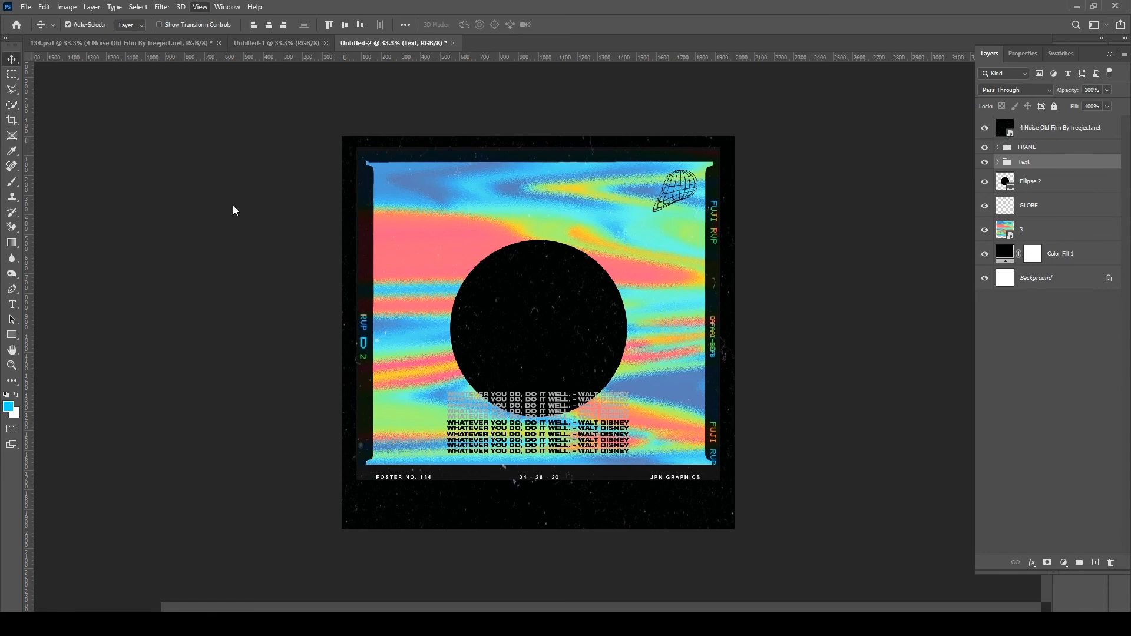
{"action": "mouse_move", "coordinate": [252, 37]}
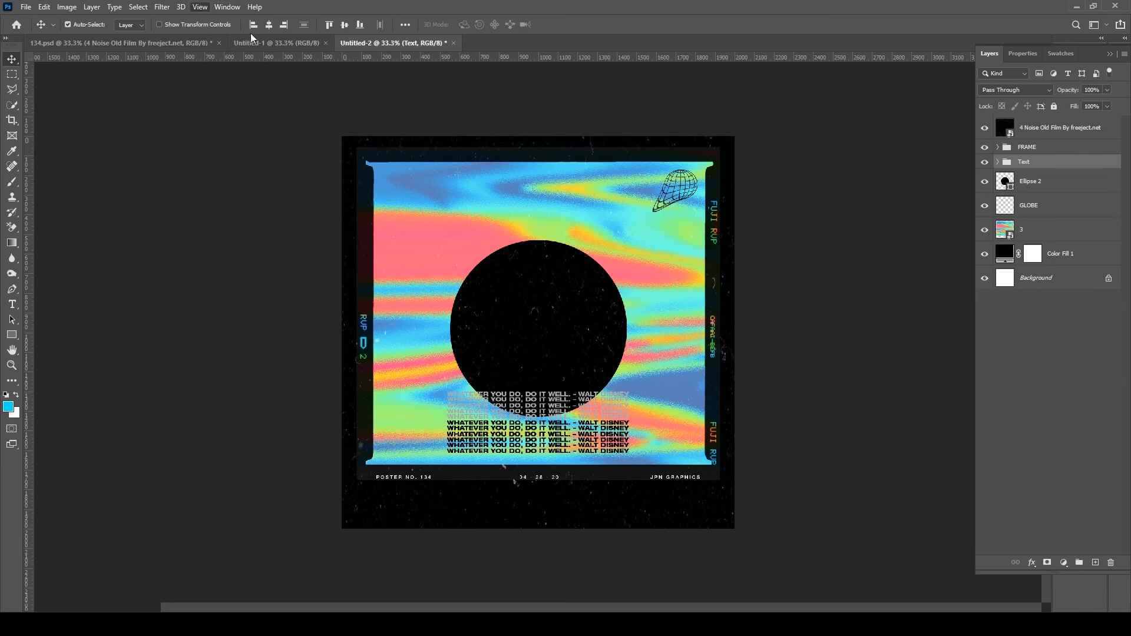
{"action": "mouse_move", "coordinate": [233, 119]}
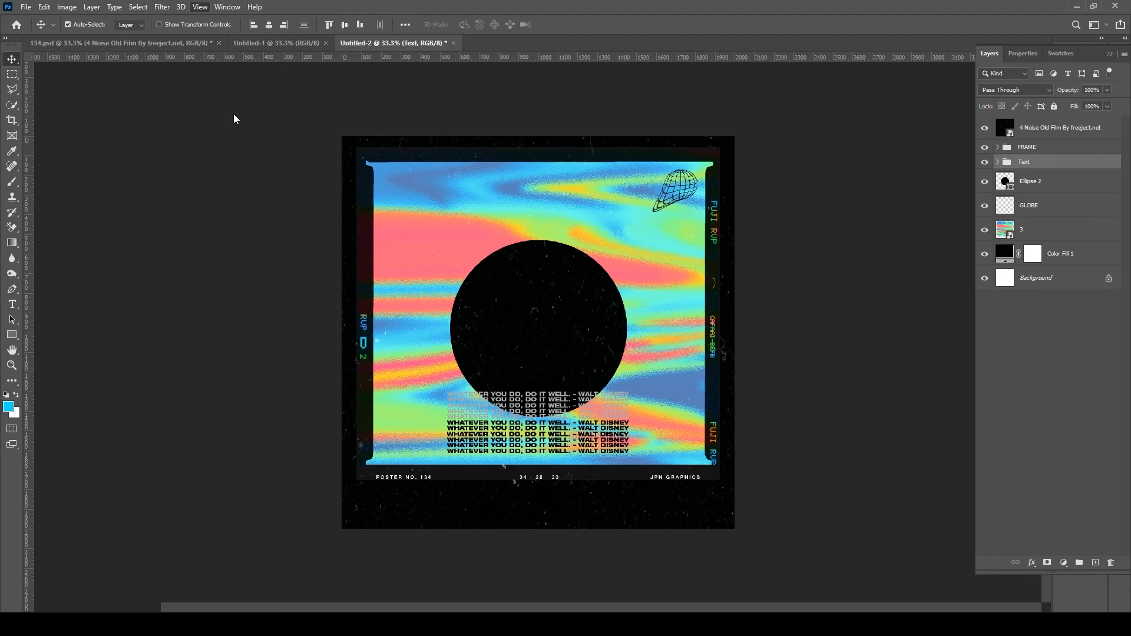
{"action": "mouse_move", "coordinate": [293, 221]}
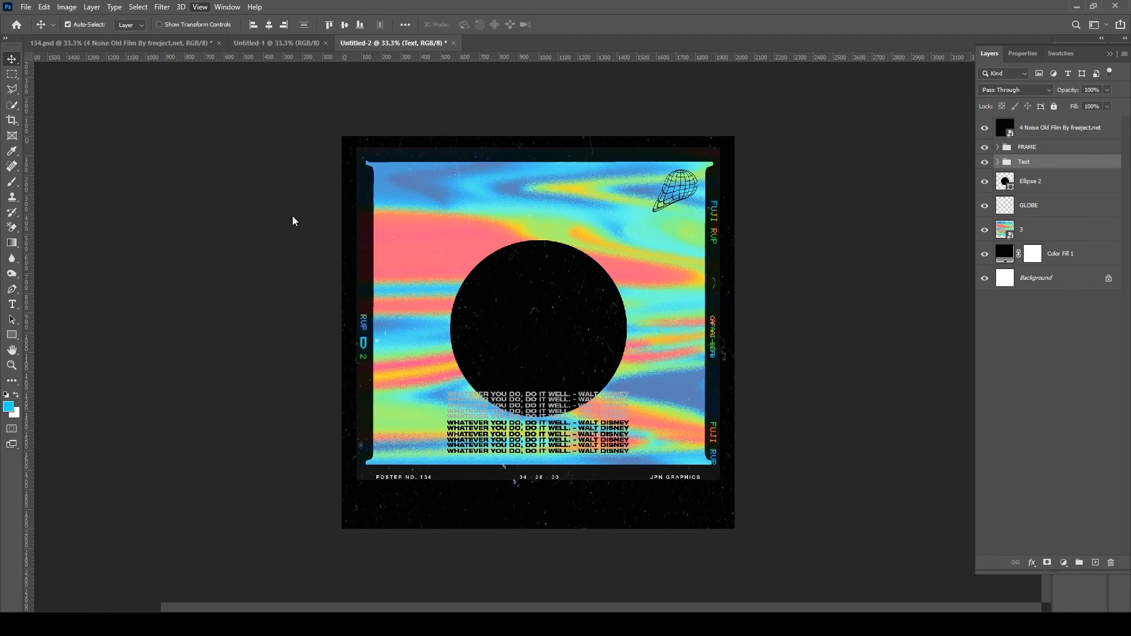